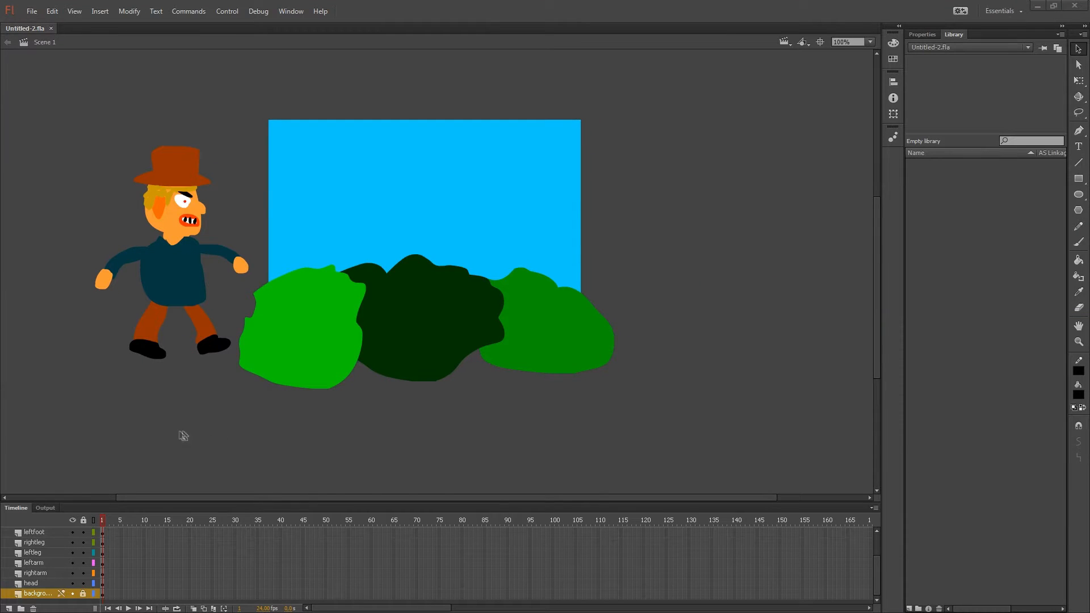
pyautogui.moveTo(320, 438)
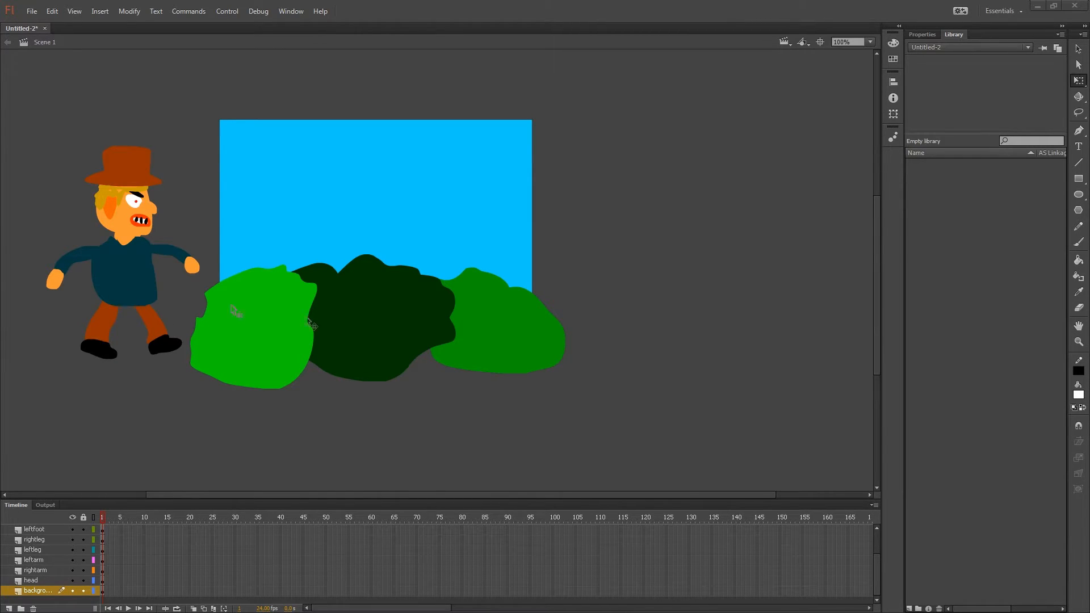
pyautogui.moveTo(995, 190)
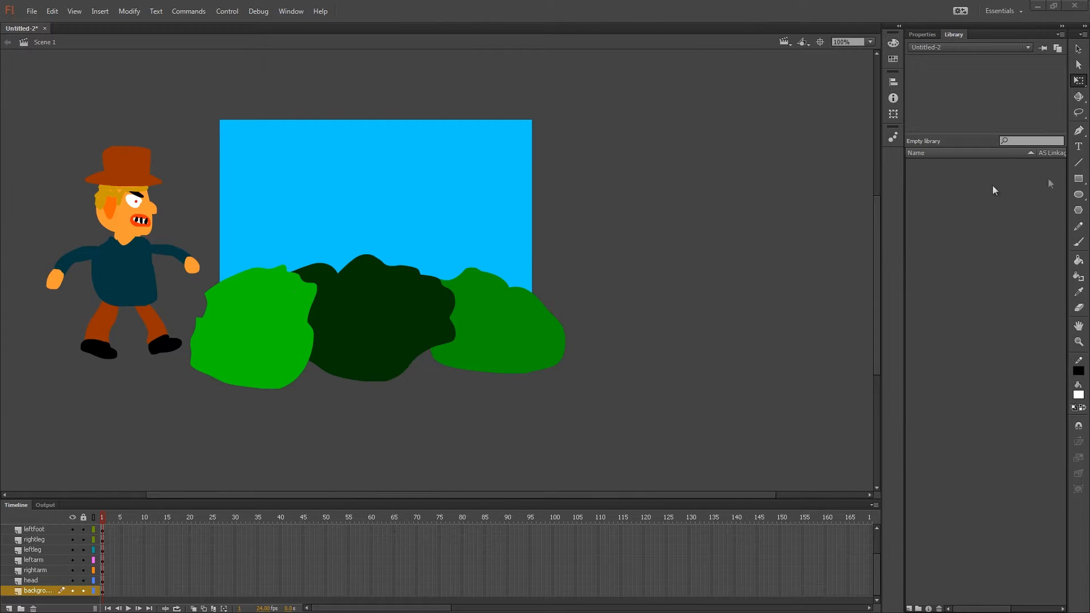
pyautogui.moveTo(1054, 245)
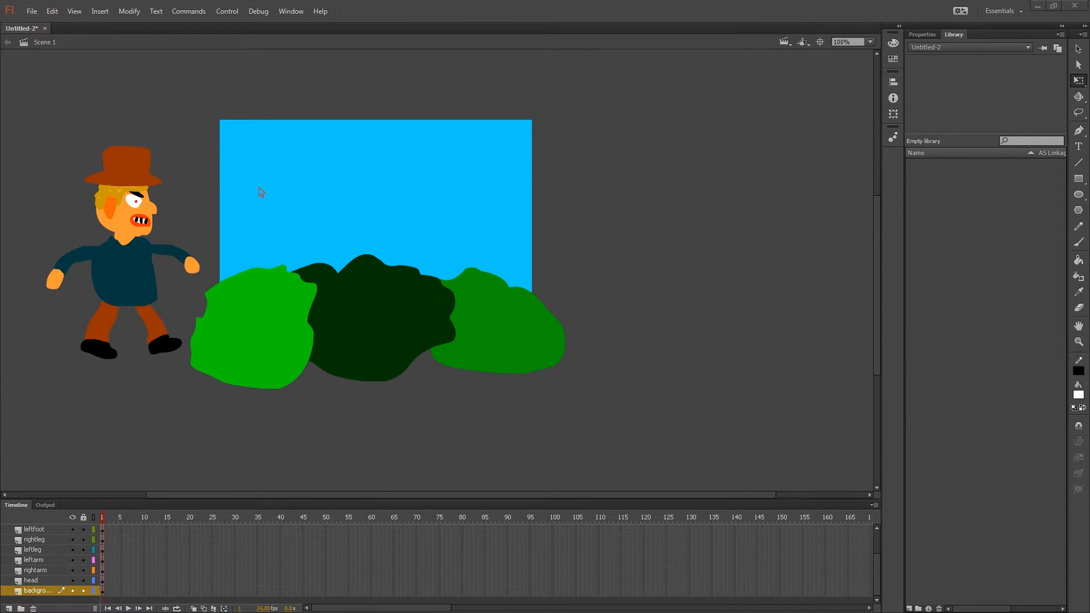
pyautogui.moveTo(258, 168)
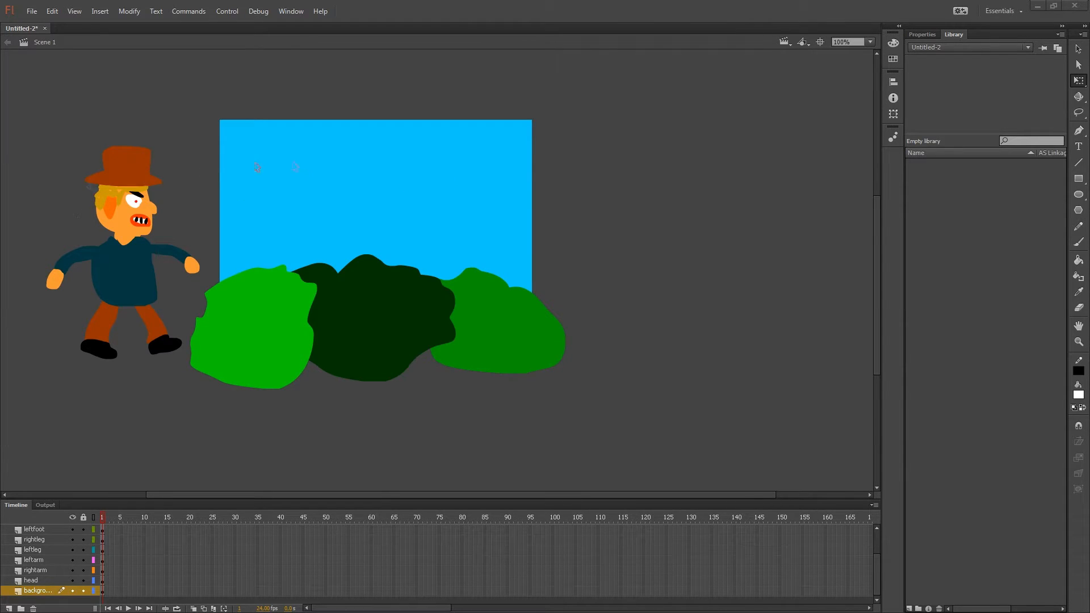
pyautogui.moveTo(265, 309)
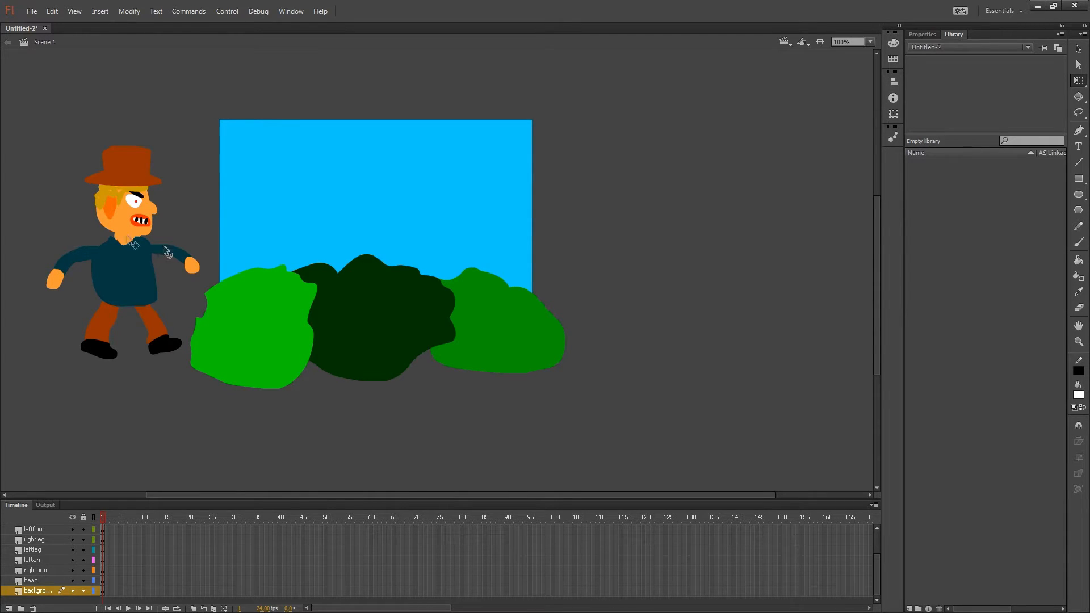
pyautogui.moveTo(122, 223)
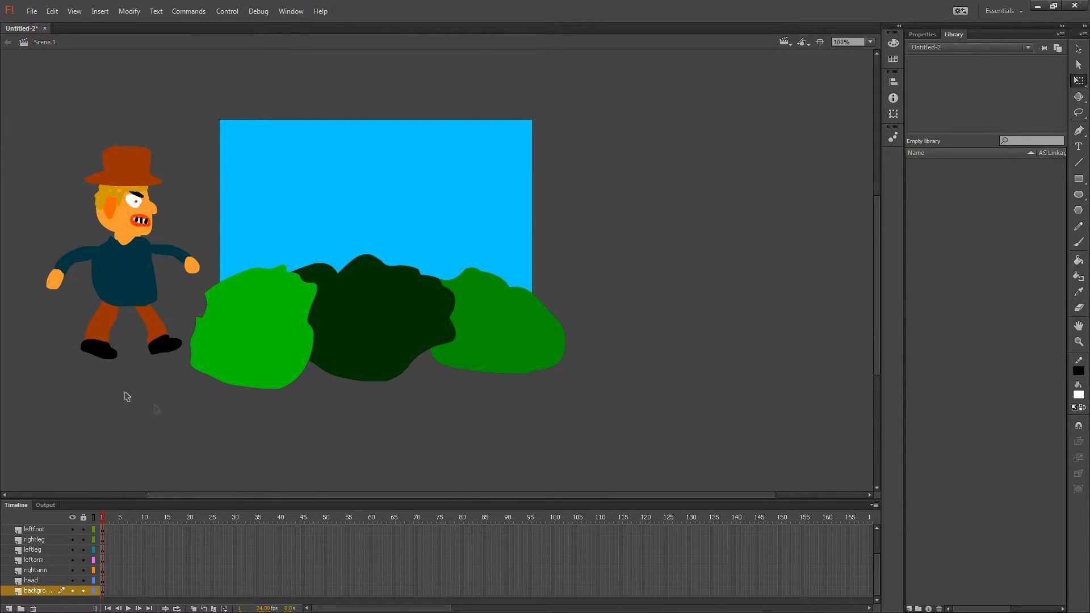
pyautogui.moveTo(302, 408)
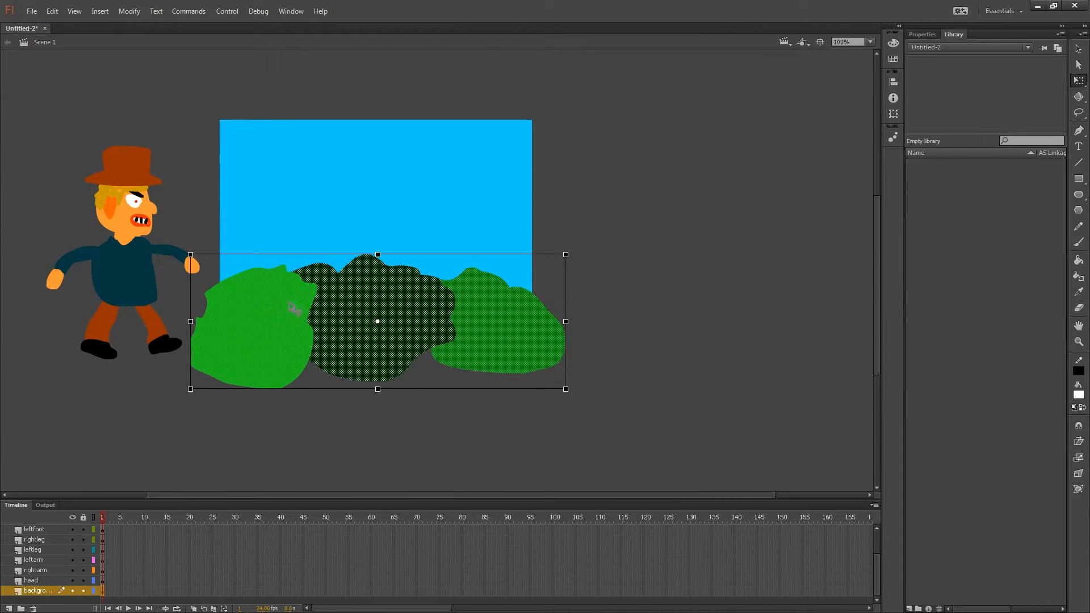
pyautogui.moveTo(284, 309)
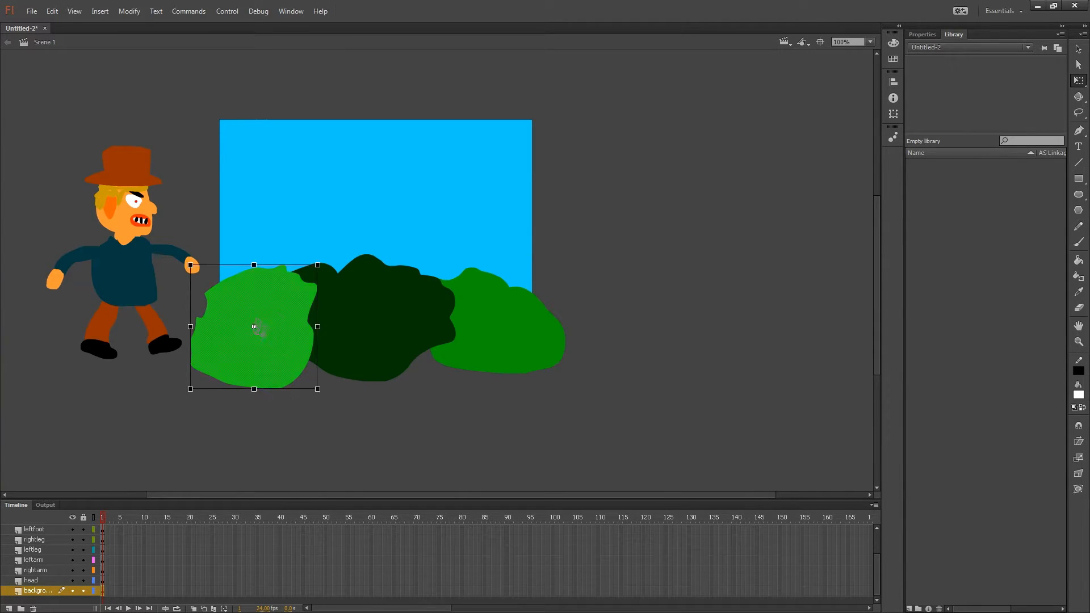
# Lock the background layer so the sky and bushes cannot be edited.
pyautogui.click(372, 318)
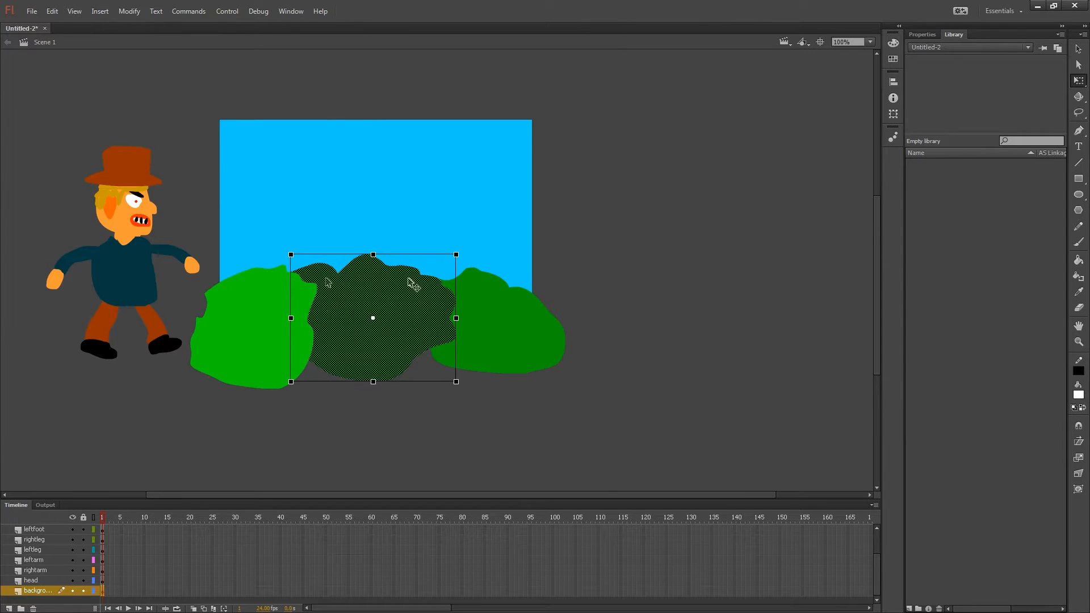
pyautogui.click(218, 445)
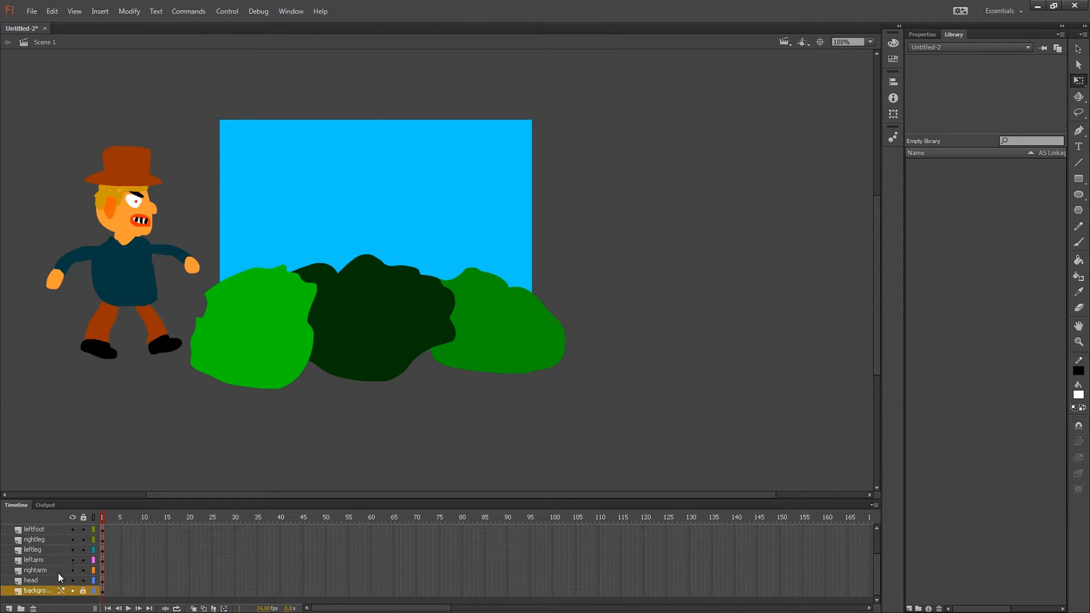
pyautogui.scroll(-3)
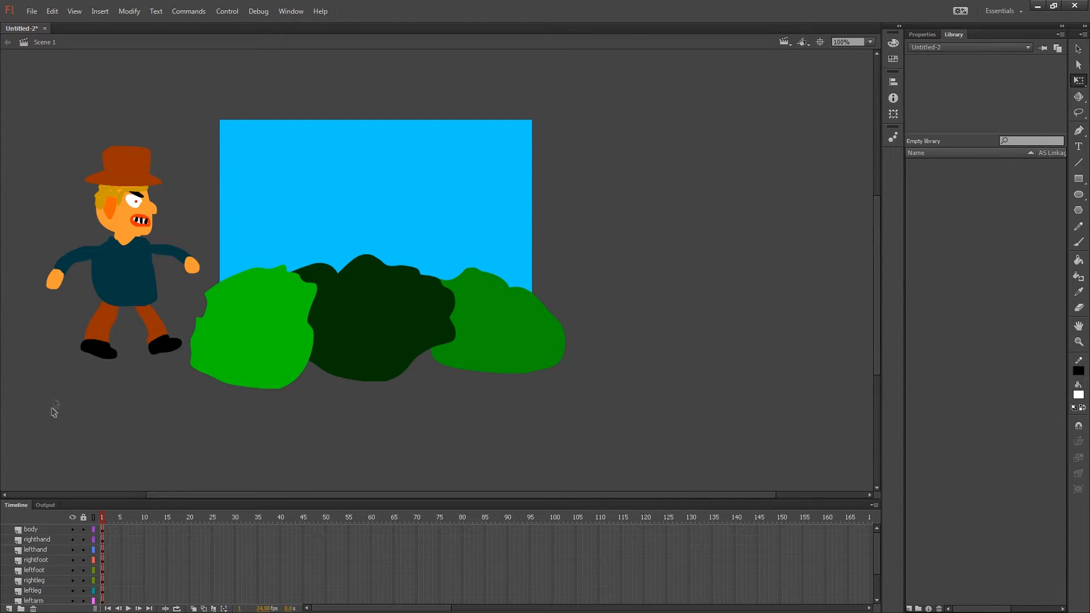
pyautogui.click(56, 279)
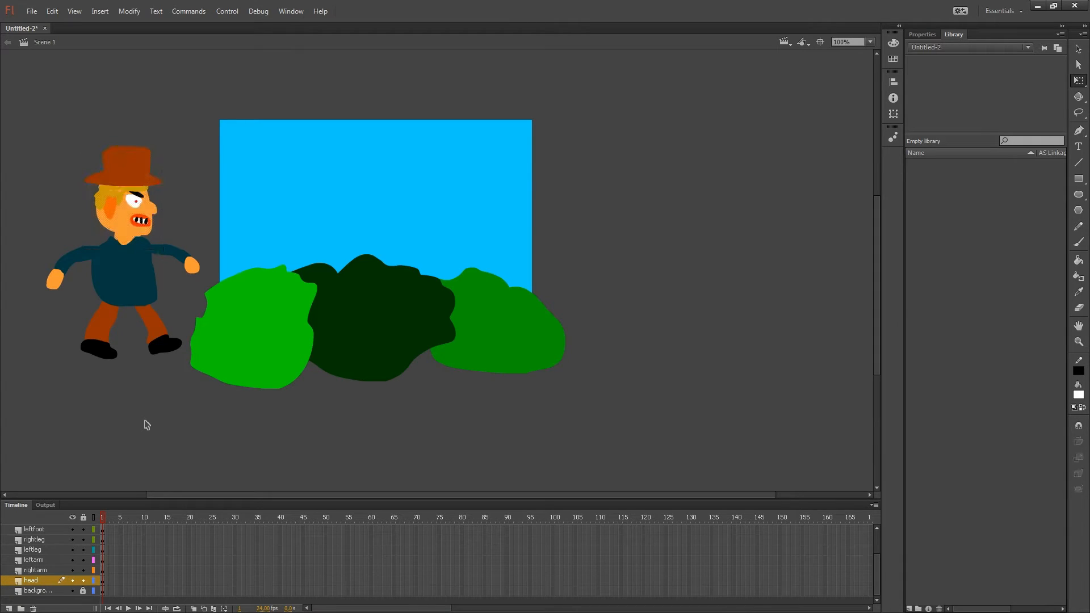
pyautogui.moveTo(117, 428)
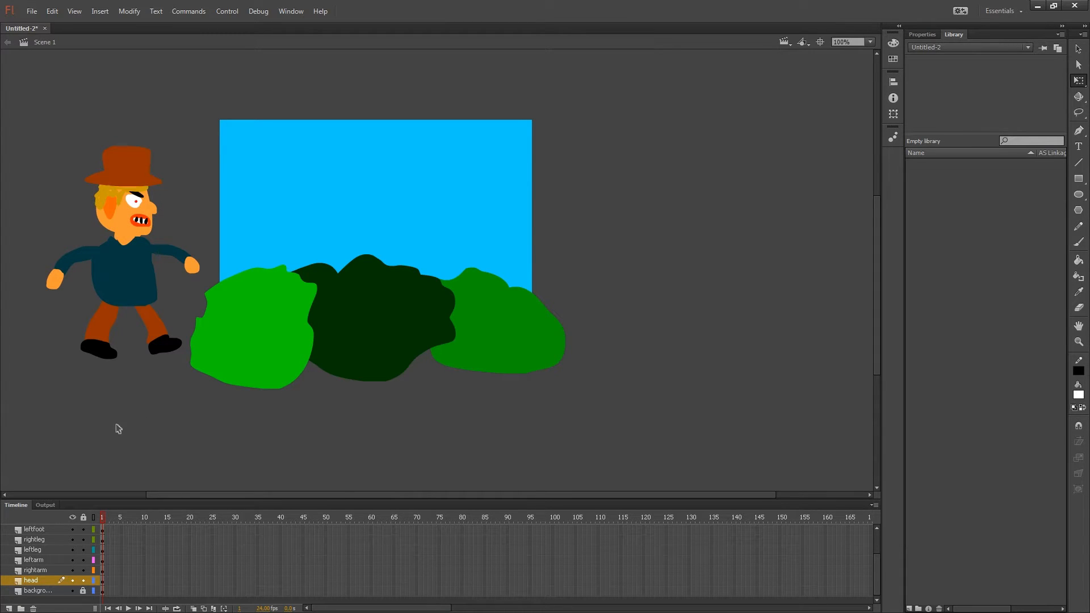
pyautogui.moveTo(141, 330)
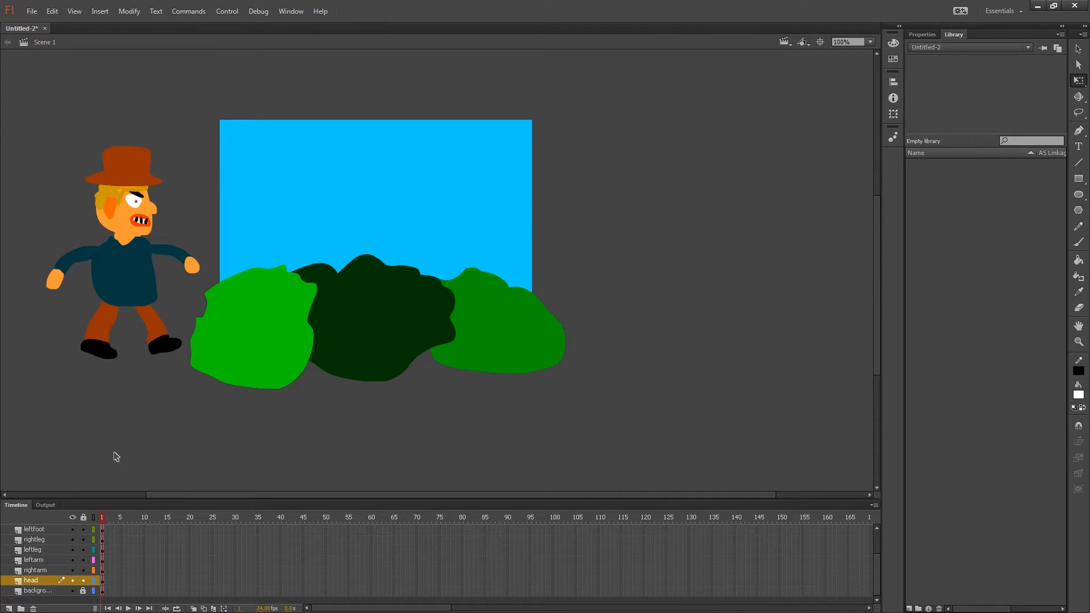
# Convert the character's head into a Movie Clip symbol via F8.
pyautogui.click(33, 529)
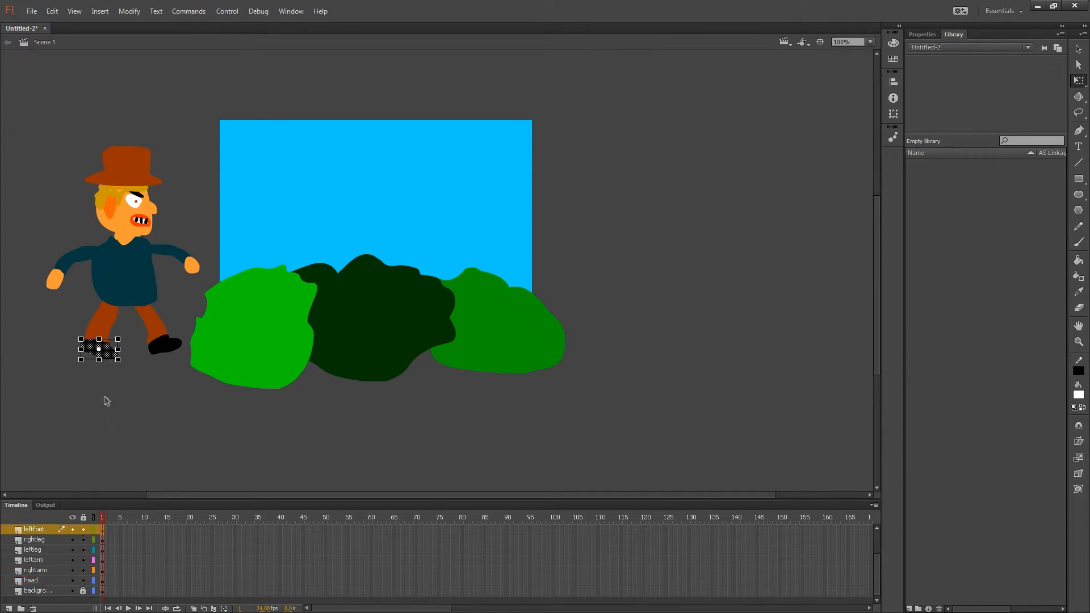
pyautogui.click(31, 580)
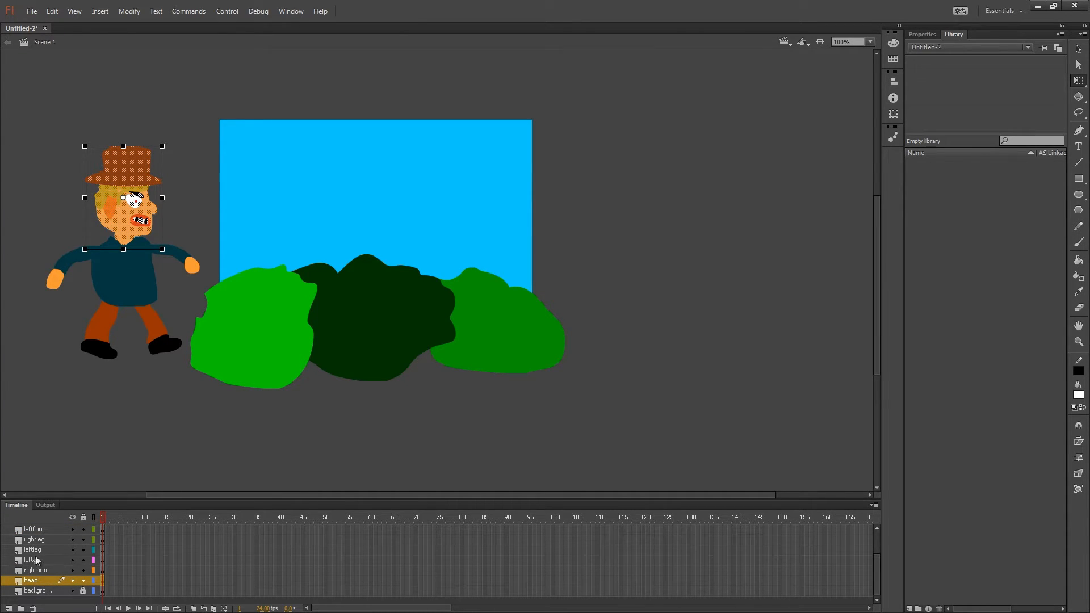
pyautogui.click(128, 12)
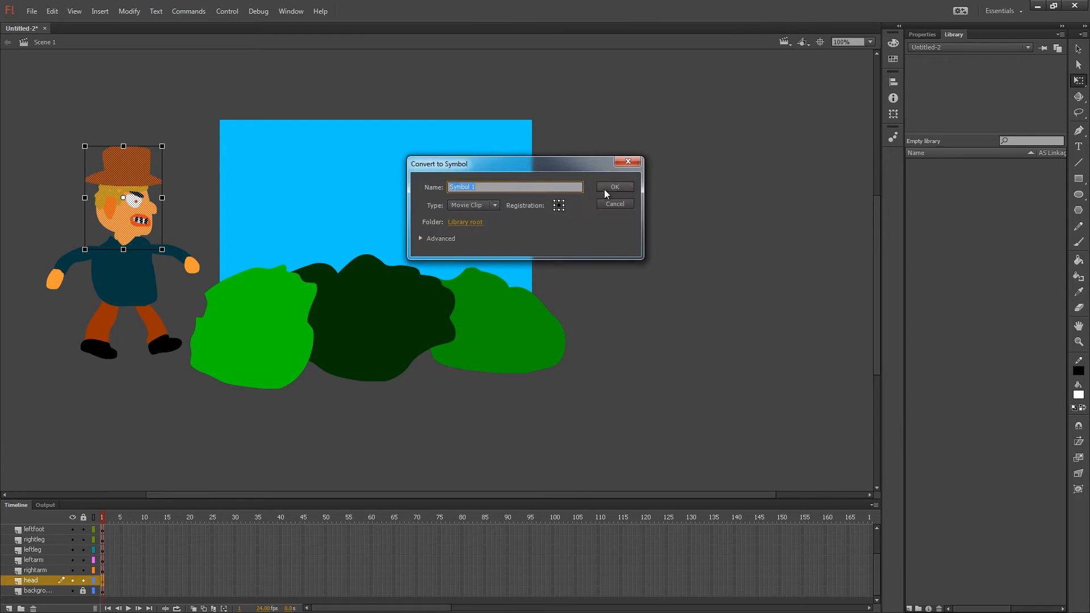
pyautogui.click(614, 188)
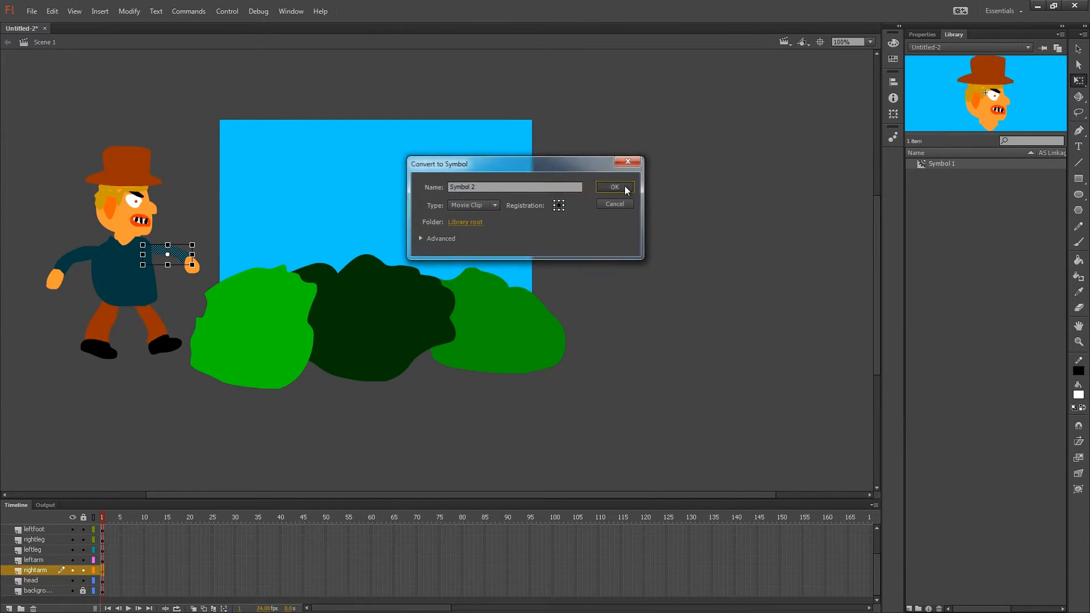
# Convert the right arm, left arm, right leg, right foot and body into Movie Clip symbols.
pyautogui.click(614, 187)
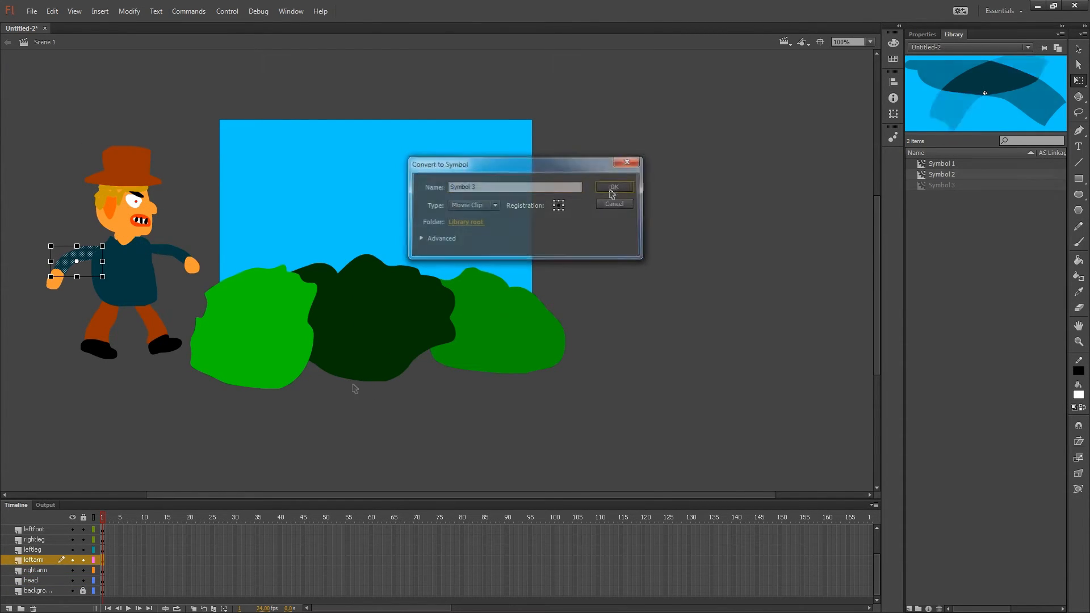
pyautogui.click(613, 188)
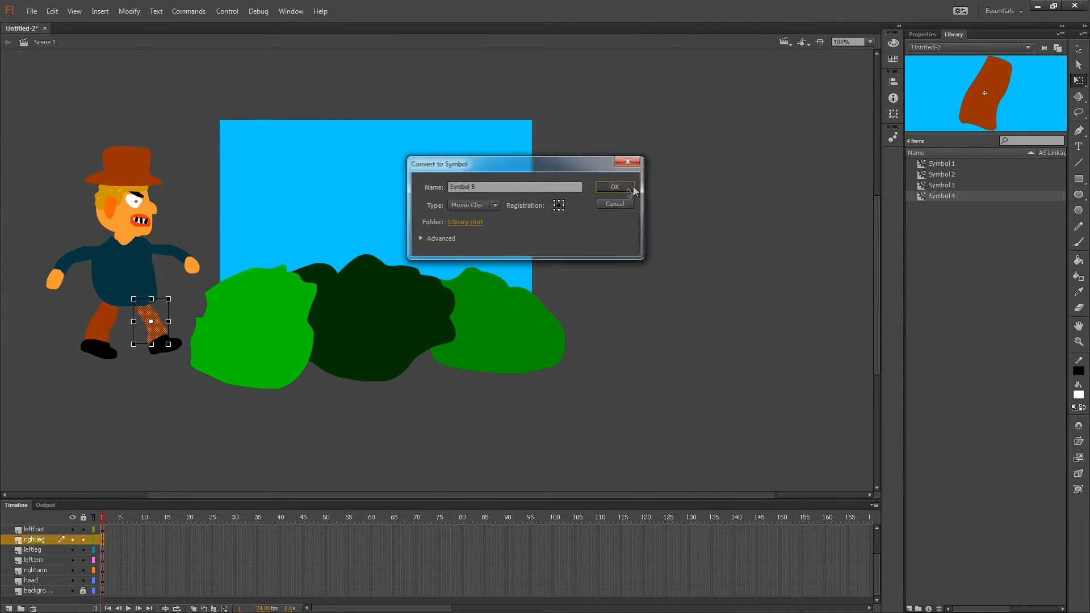
pyautogui.click(613, 187)
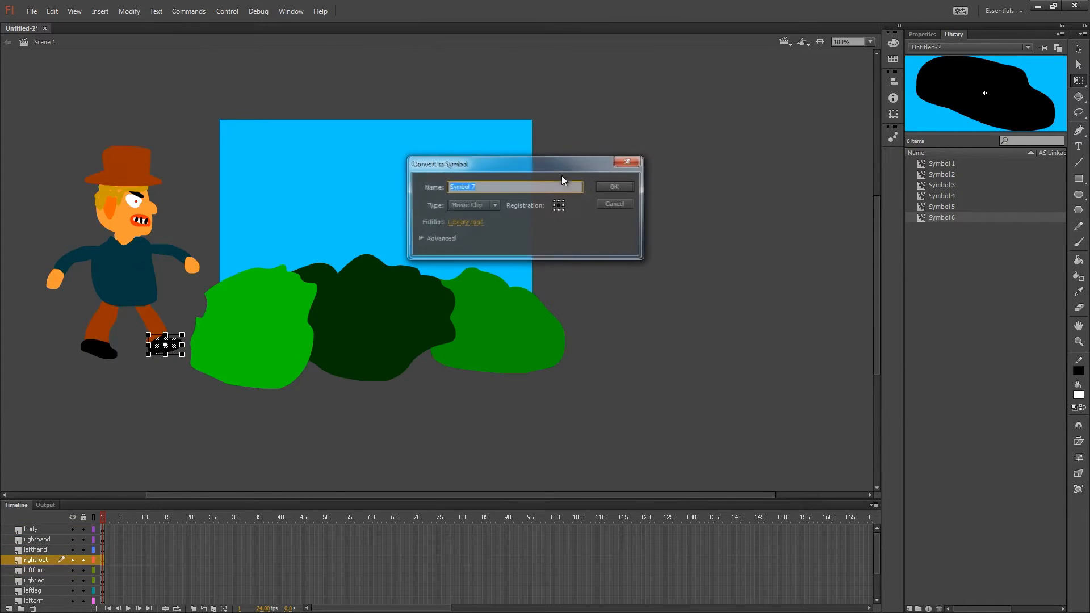
pyautogui.click(613, 186)
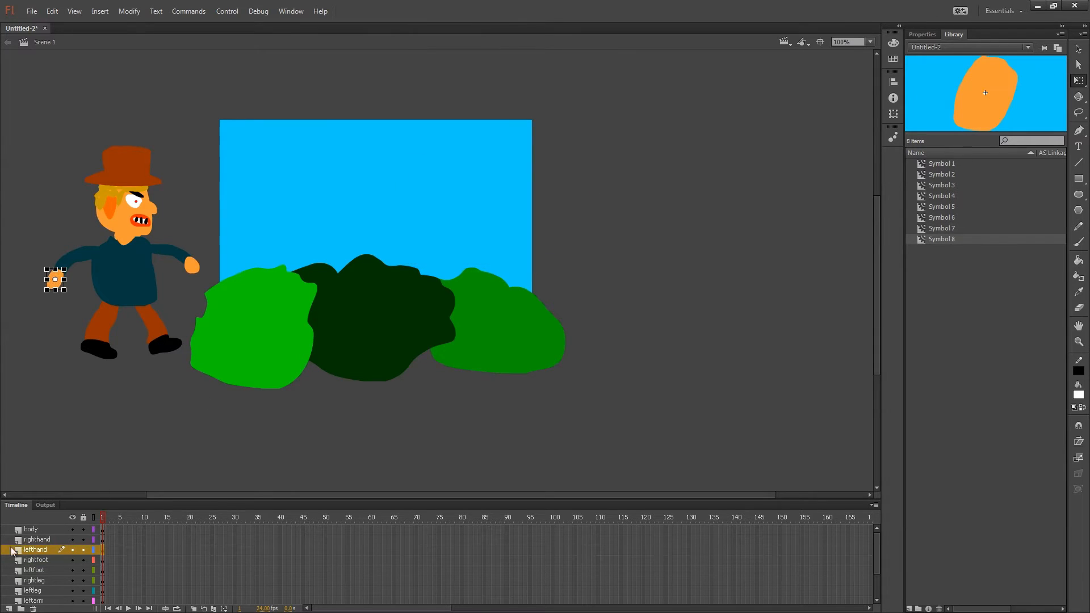
pyautogui.click(36, 539)
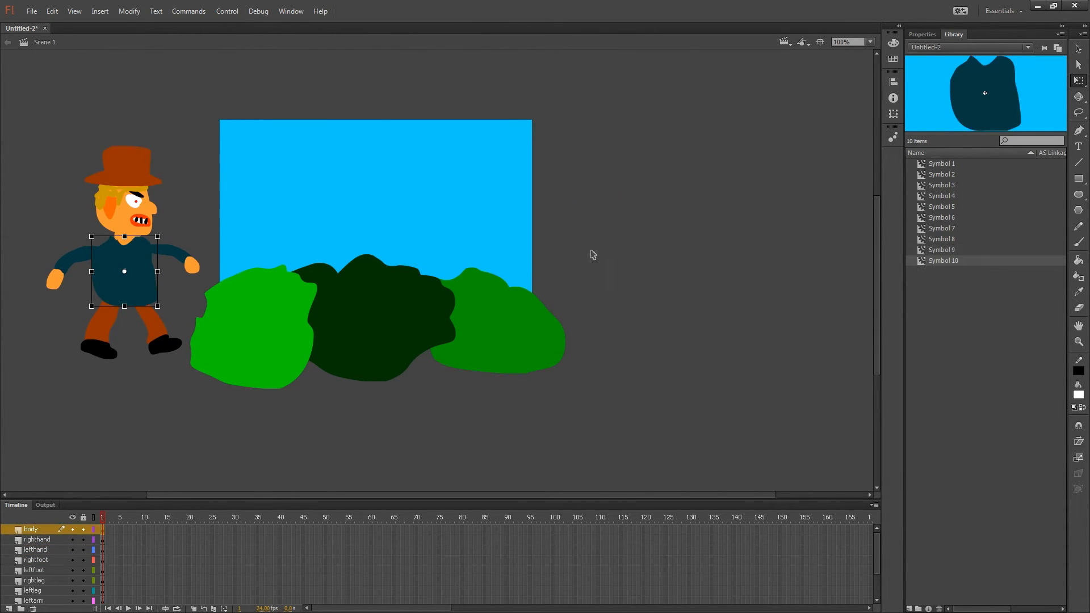
pyautogui.click(119, 368)
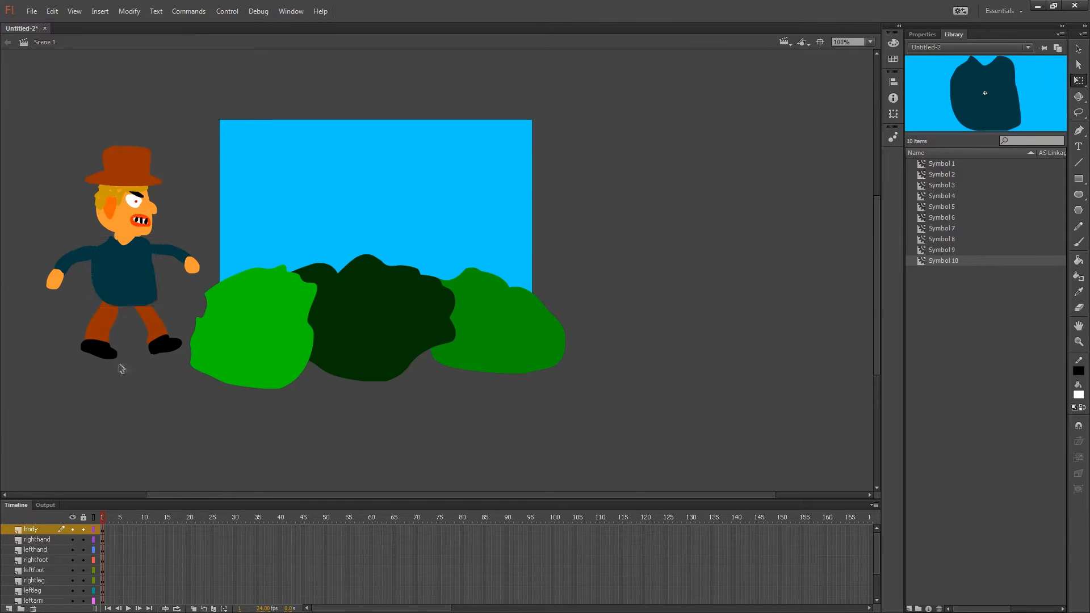
pyautogui.click(97, 348)
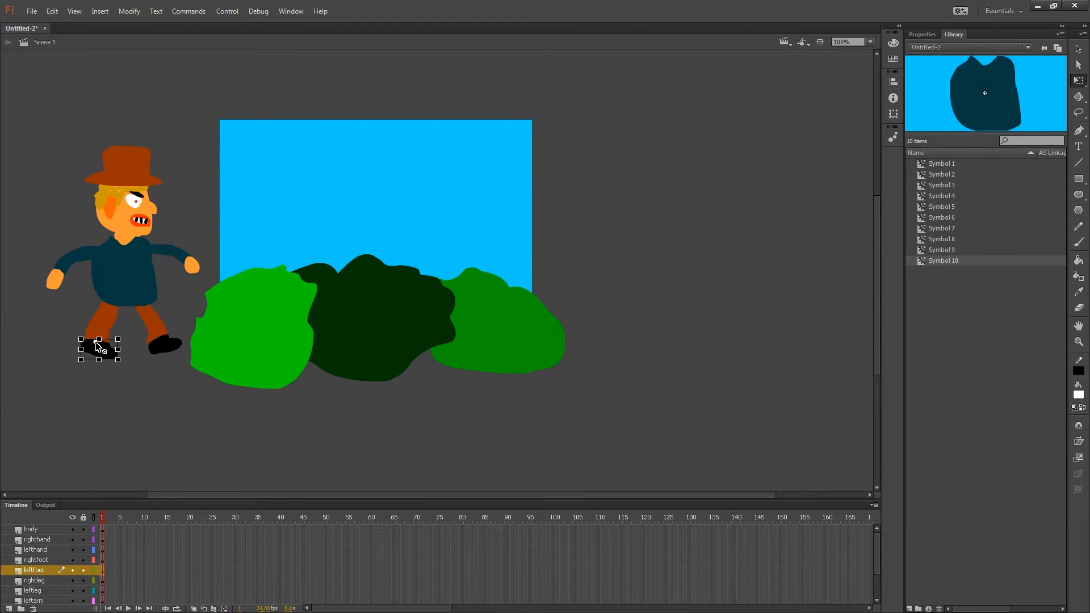
pyautogui.click(164, 345)
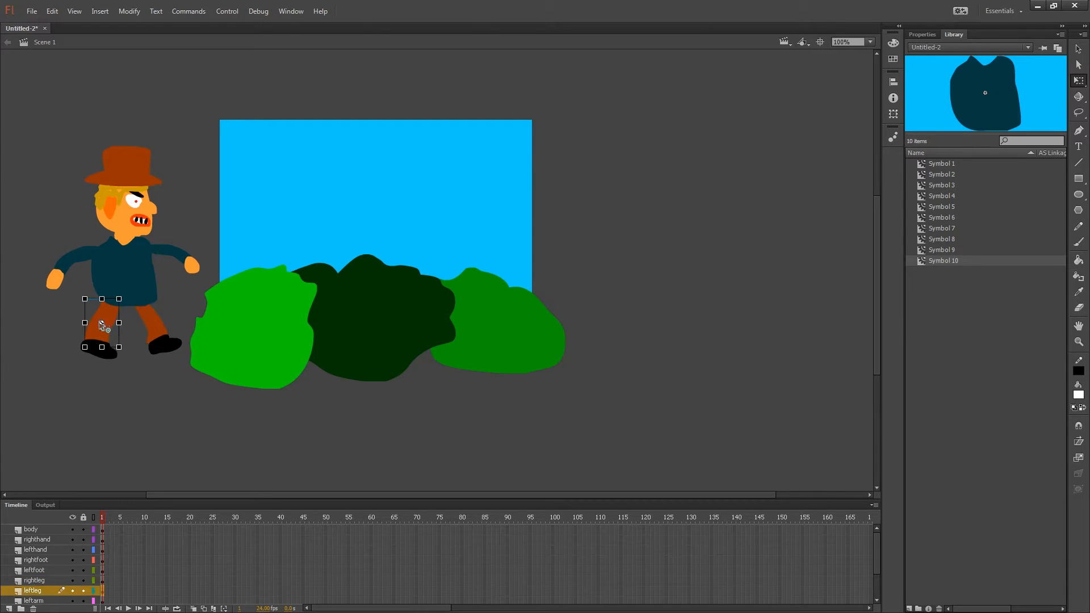
pyautogui.click(54, 278)
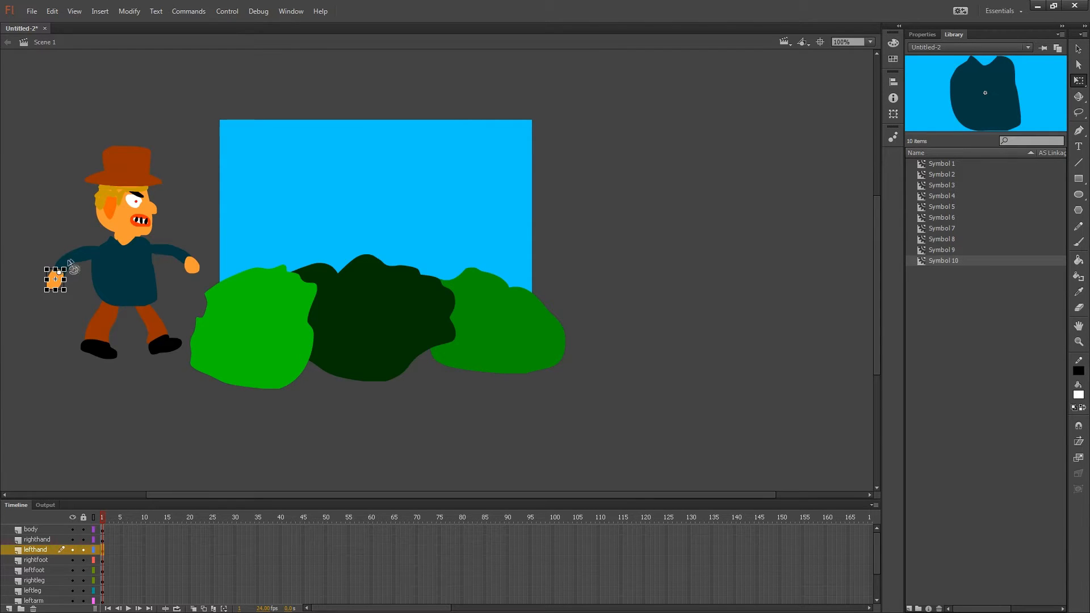
pyautogui.click(33, 600)
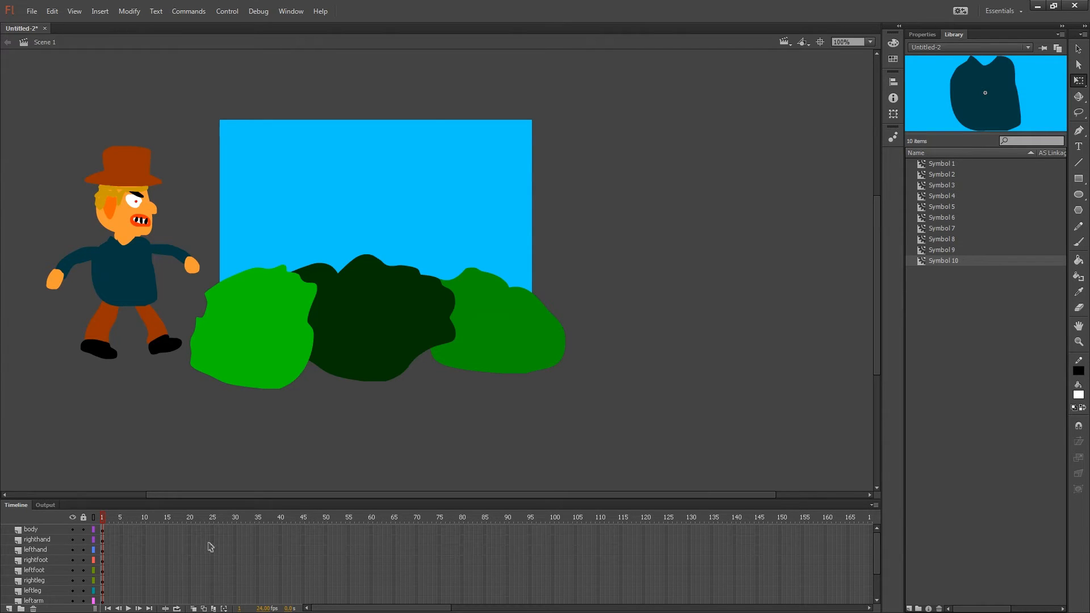
pyautogui.moveTo(605, 537)
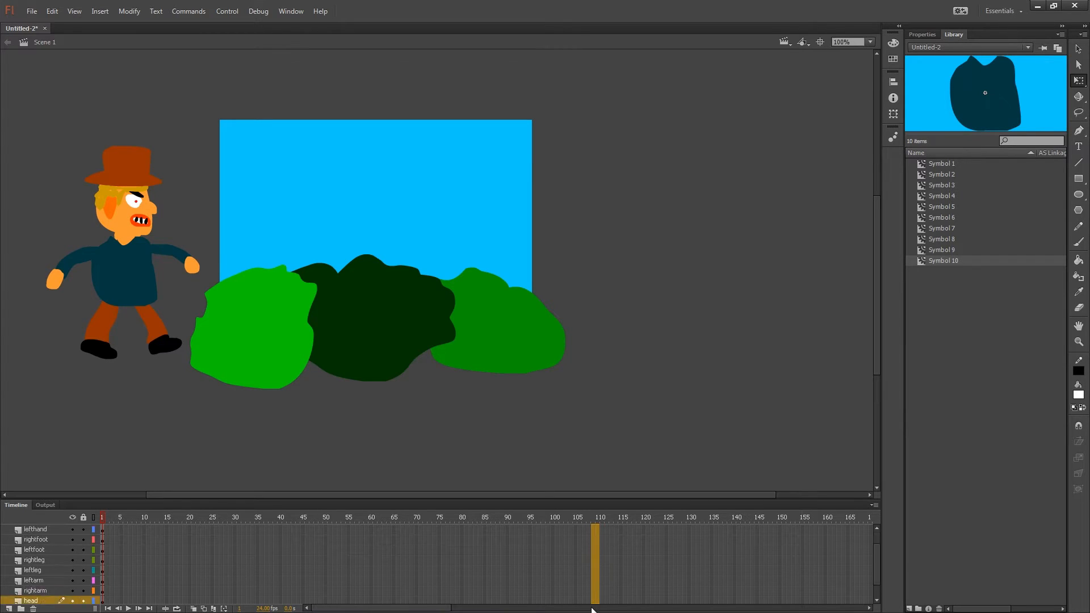
# Create motion tweens on all body-part layers out to frame 110, dismissing the warning.
pyautogui.rightClick(596, 586)
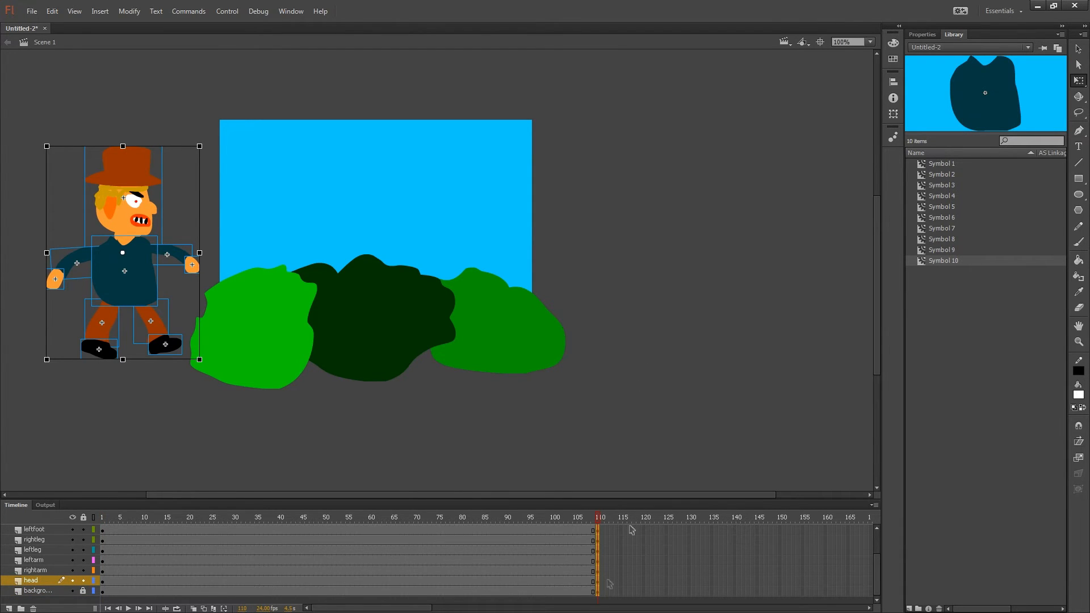
pyautogui.moveTo(496, 525)
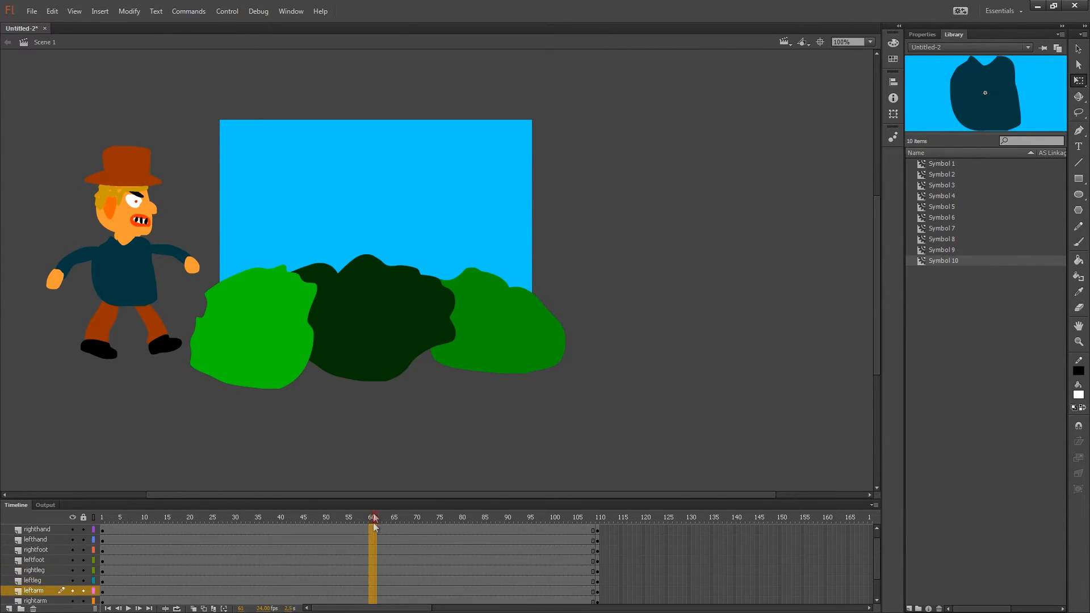
pyautogui.rightClick(374, 528)
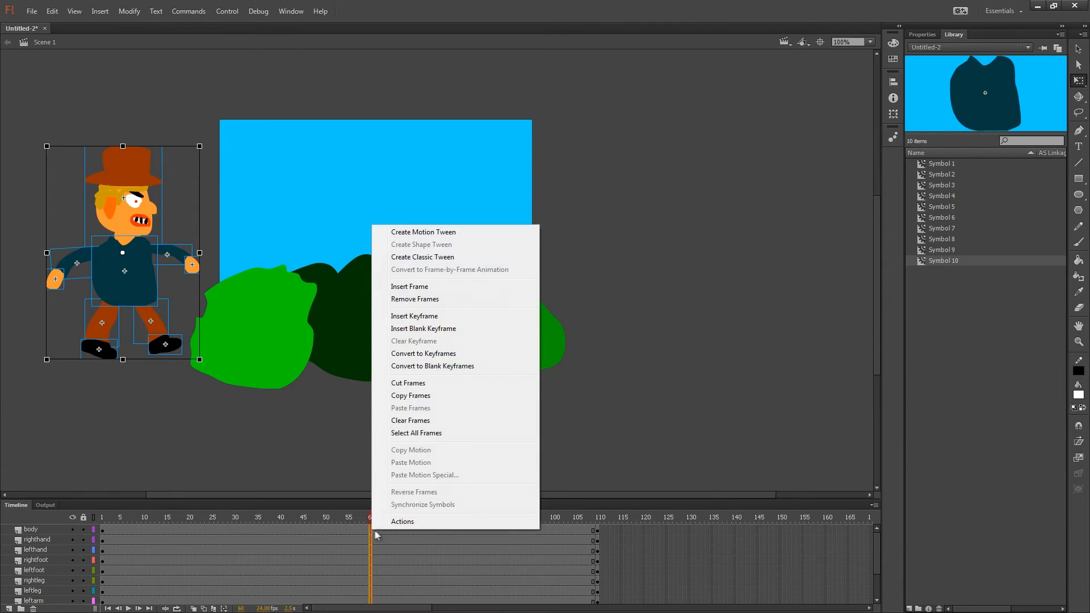
pyautogui.click(422, 232)
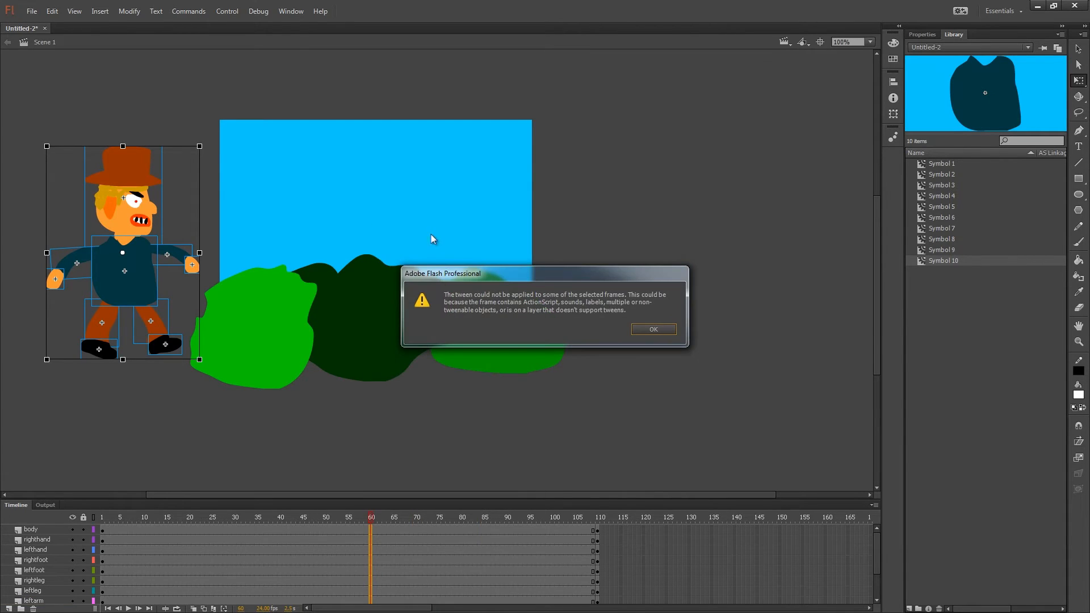
pyautogui.click(651, 330)
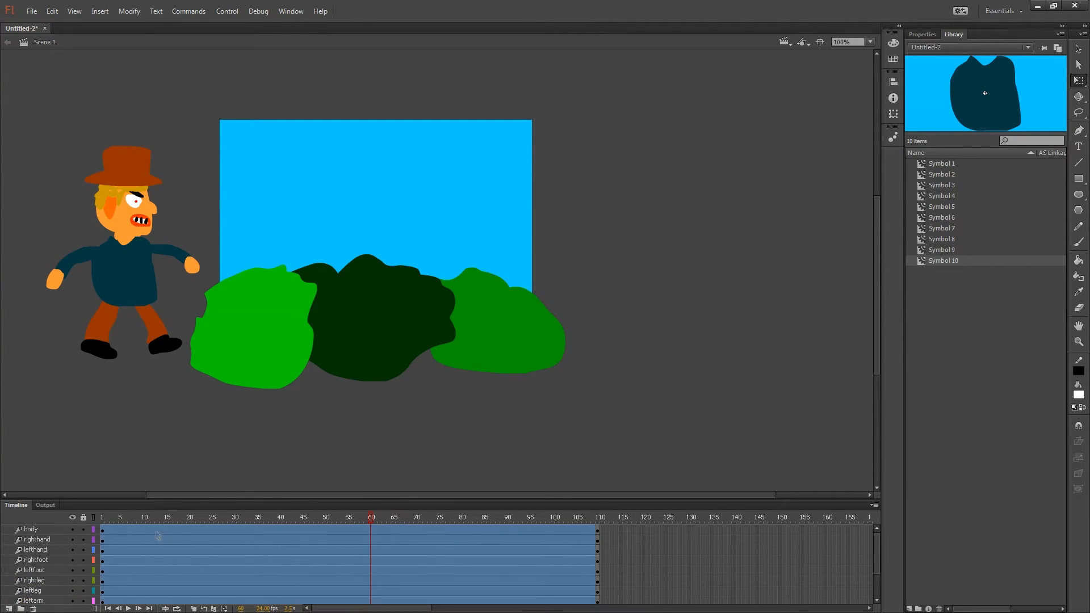
pyautogui.moveTo(193, 532)
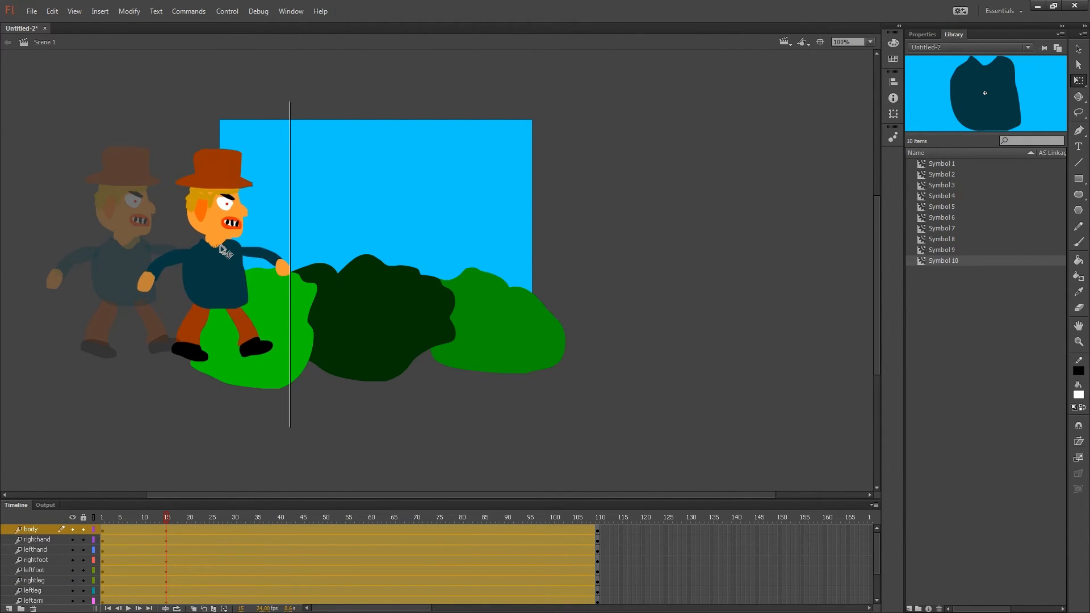
# At frame 15 shift the whole character right onto the first bush and reposition the right foot.
pyautogui.click(222, 244)
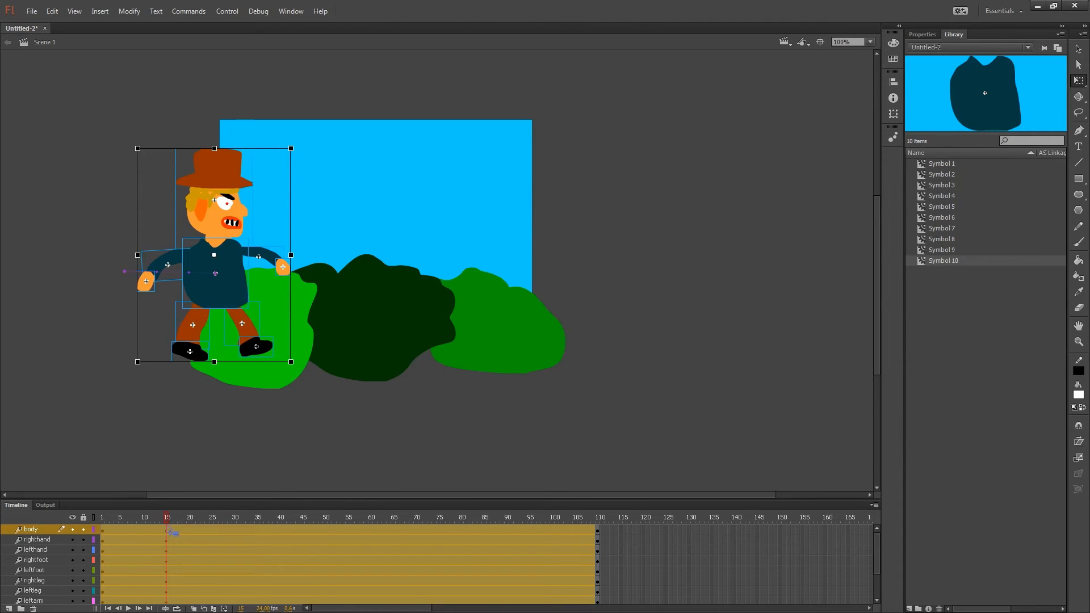
pyautogui.click(33, 560)
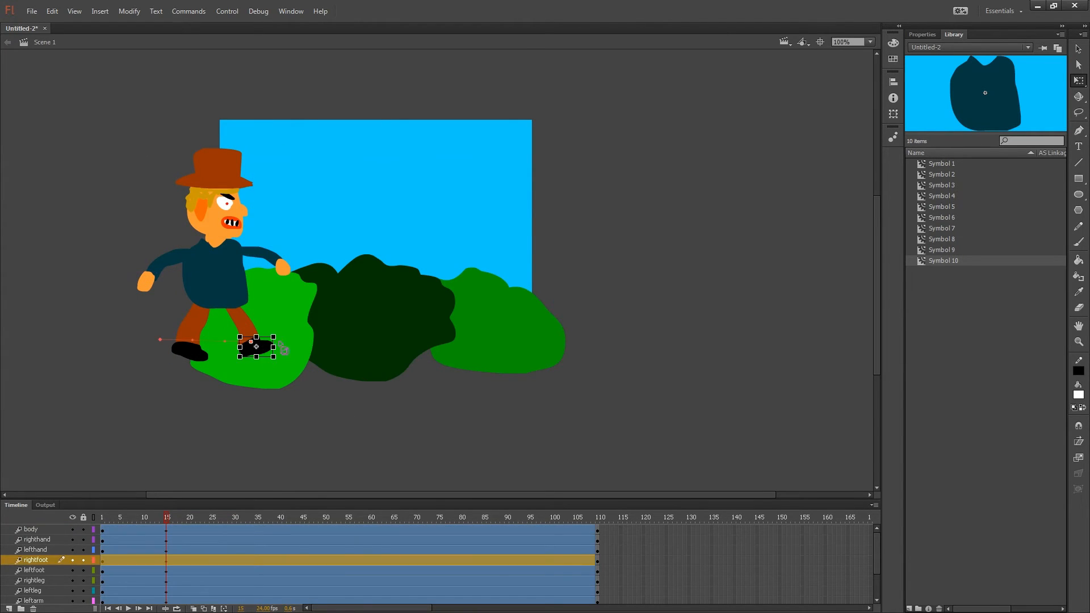
pyautogui.click(33, 580)
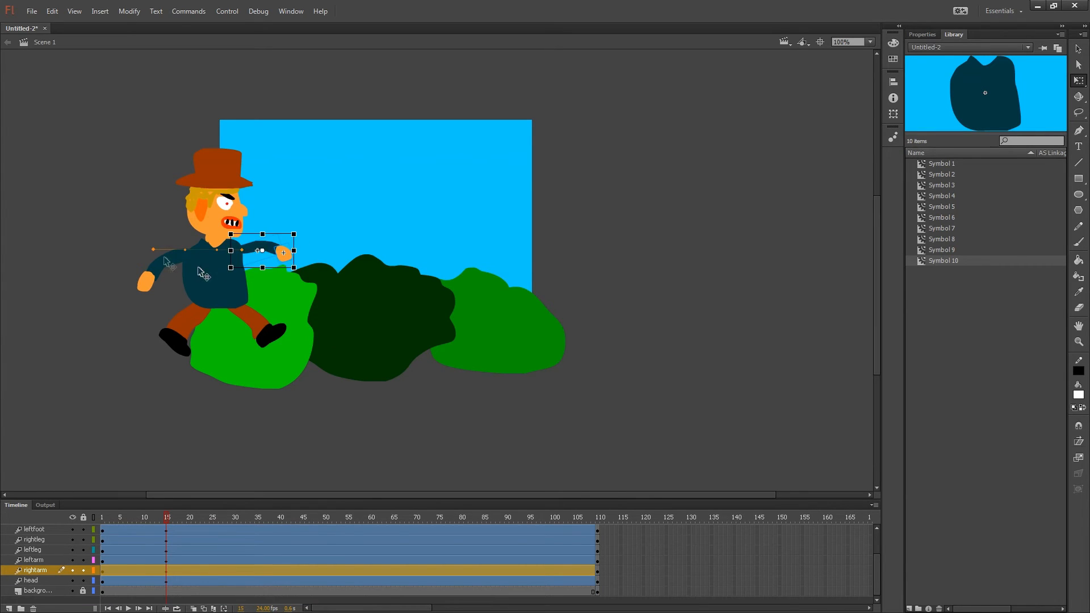
# Swing the left arm backward into a mid-stride pose at frame 15.
pyautogui.click(32, 560)
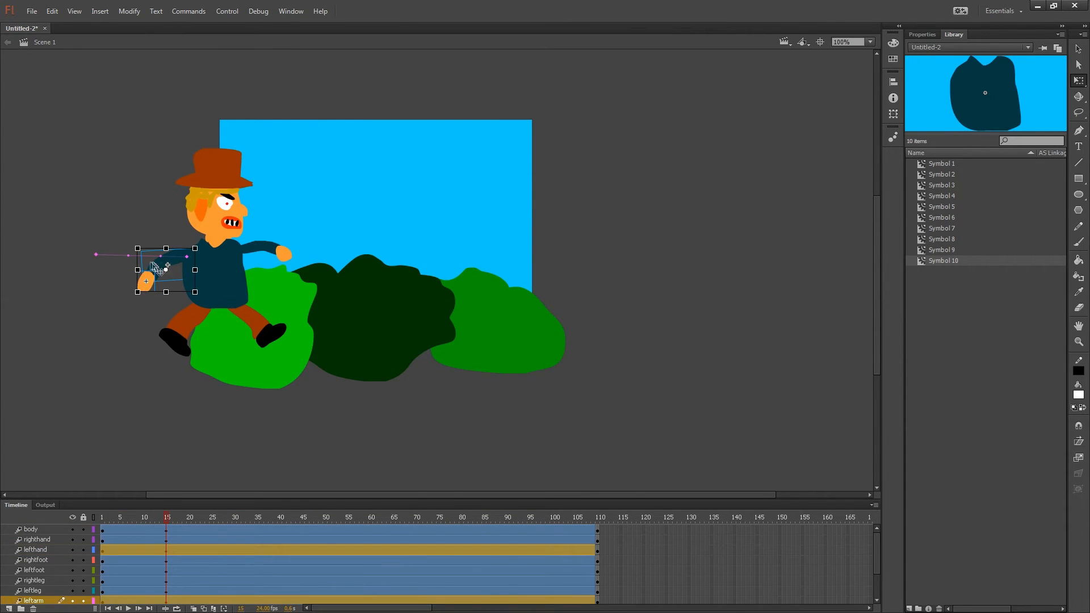
pyautogui.moveTo(166, 268); pyautogui.dragTo(150, 268)
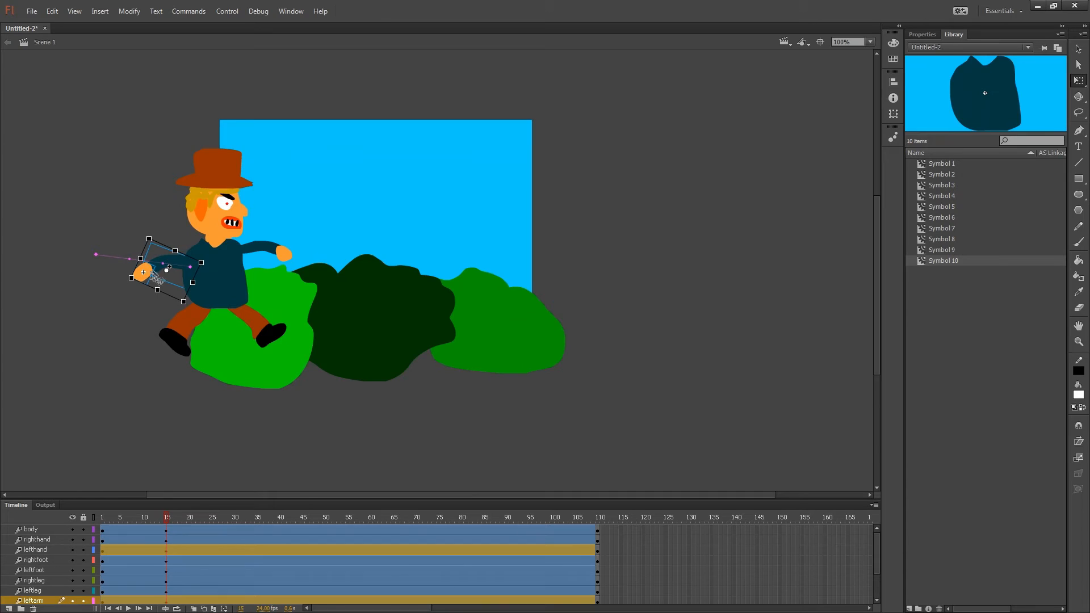
pyautogui.click(31, 581)
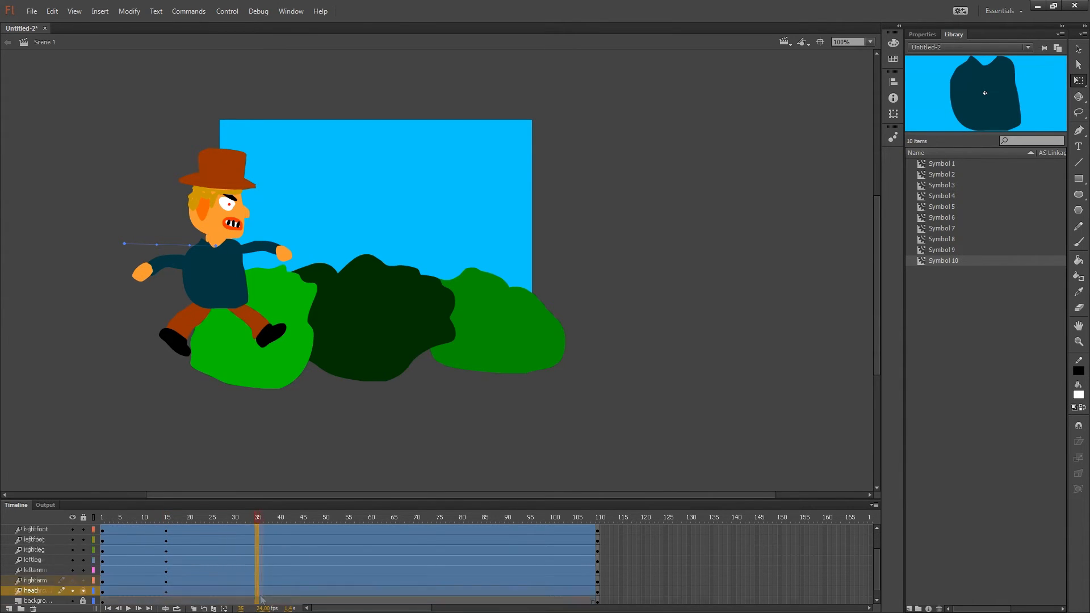
# Insert keyframes on the body-part layers at frame 35.
pyautogui.rightClick(262, 596)
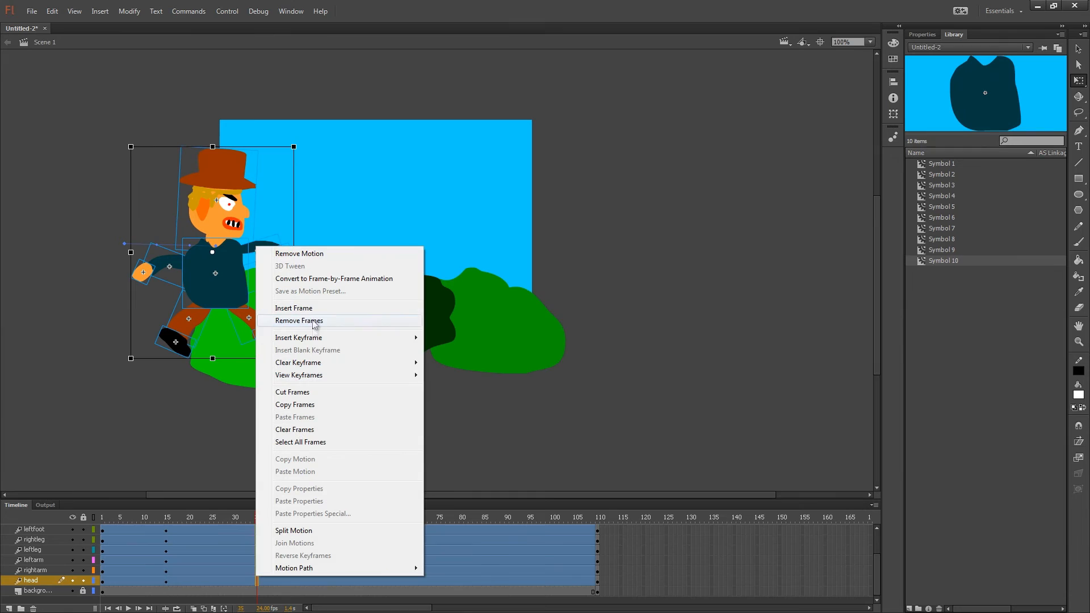
pyautogui.click(298, 320)
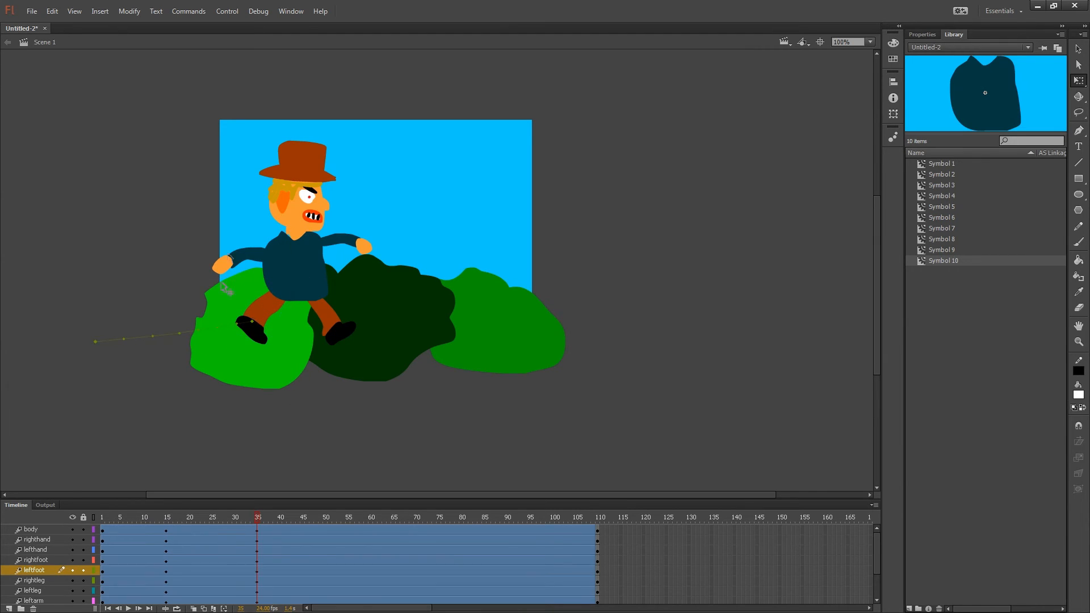
# Move the character over the dark bush and reattach the left hand to the arm's end.
pyautogui.click(33, 600)
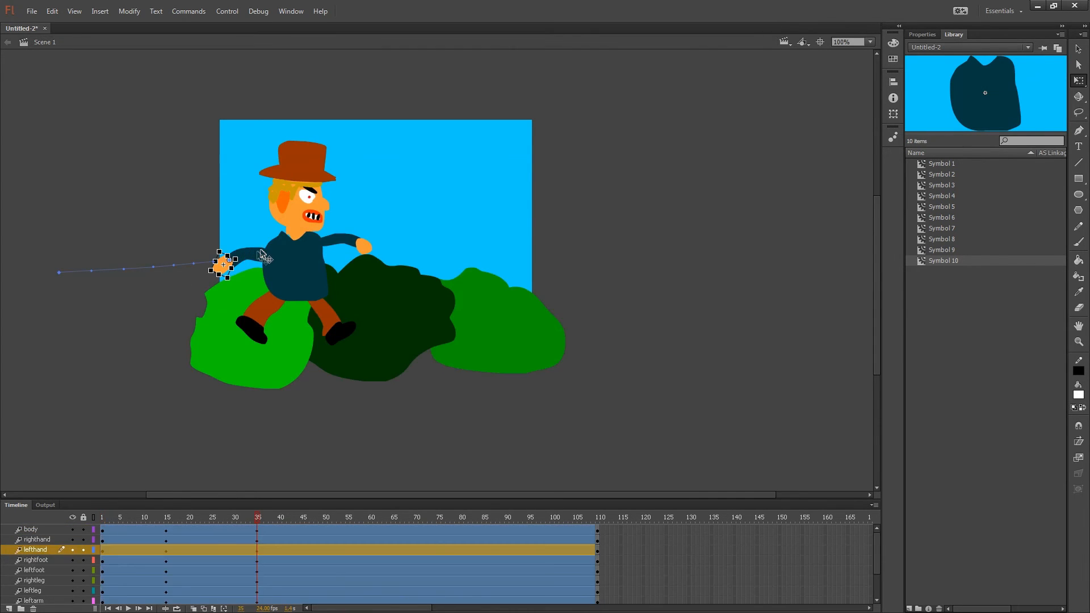
pyautogui.click(32, 600)
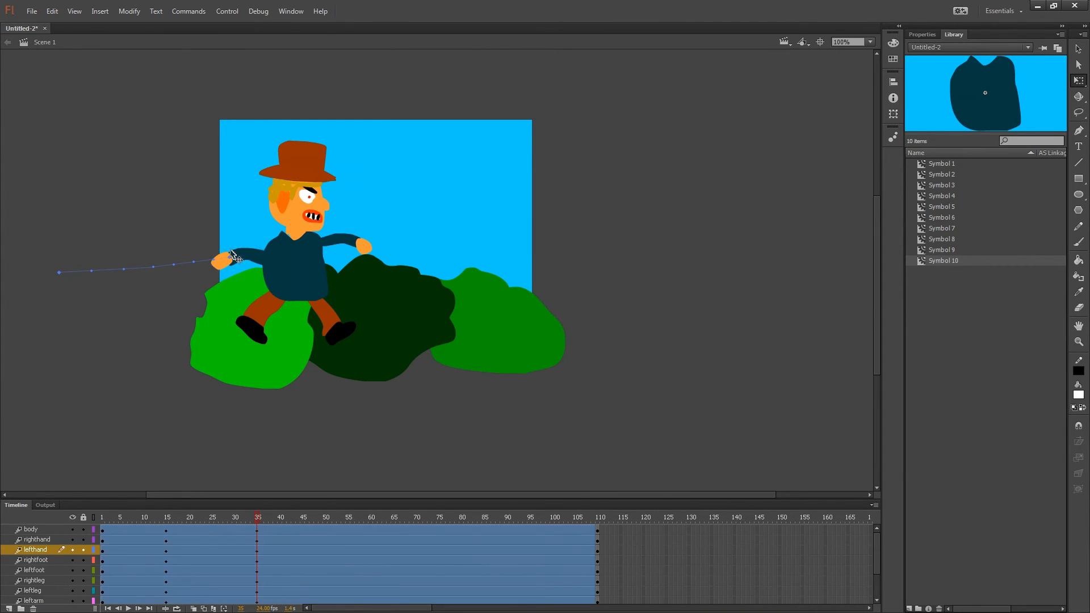
pyautogui.click(35, 539)
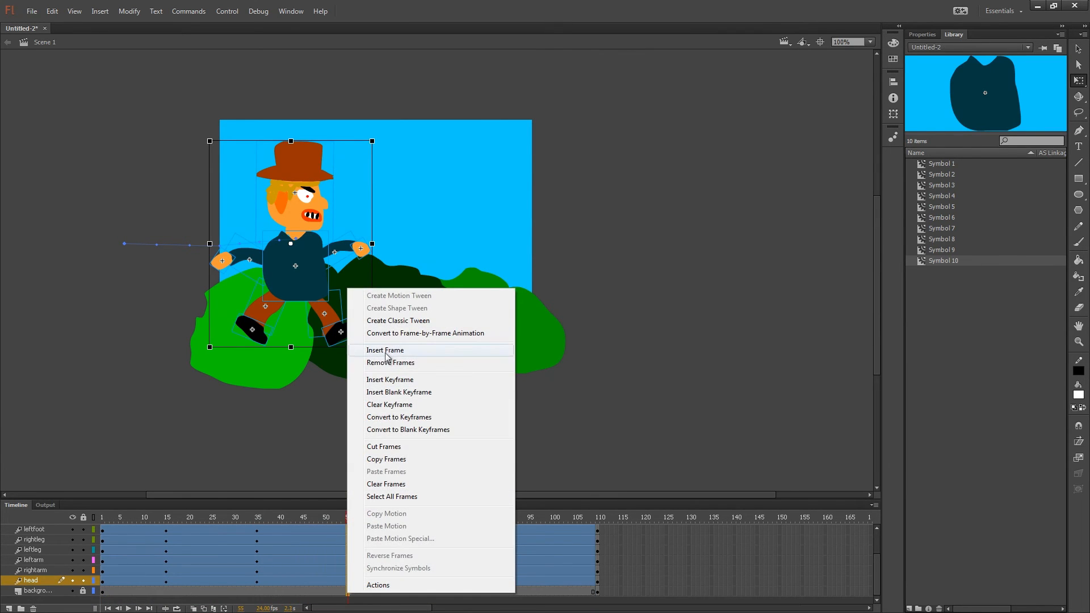
# Insert keyframes at frame 55 and pose the right hand and arm outstretched.
pyautogui.click(385, 350)
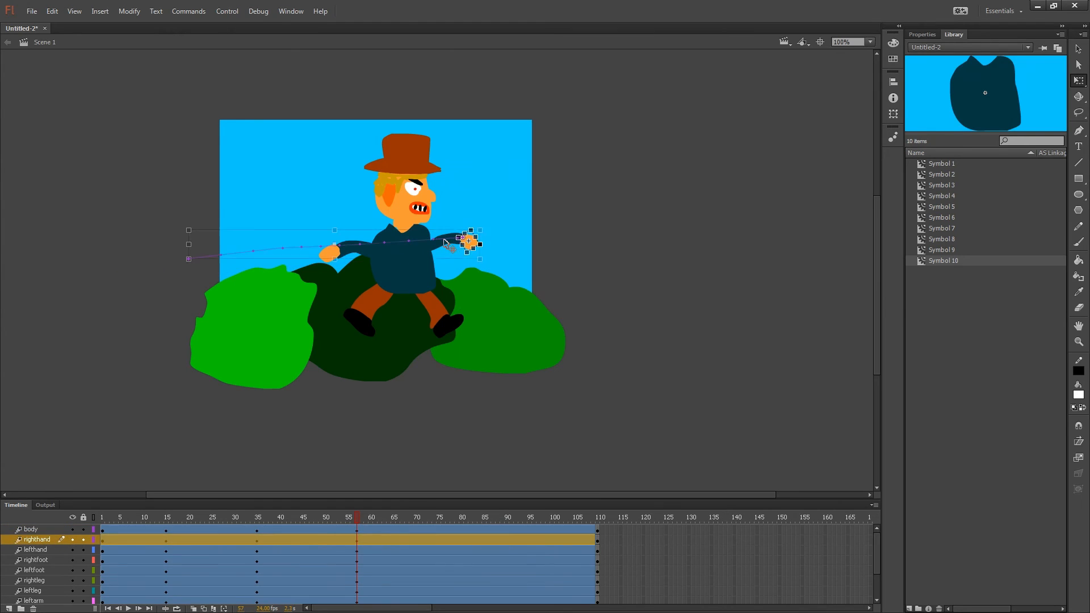
pyautogui.moveTo(473, 243); pyautogui.dragTo(473, 232)
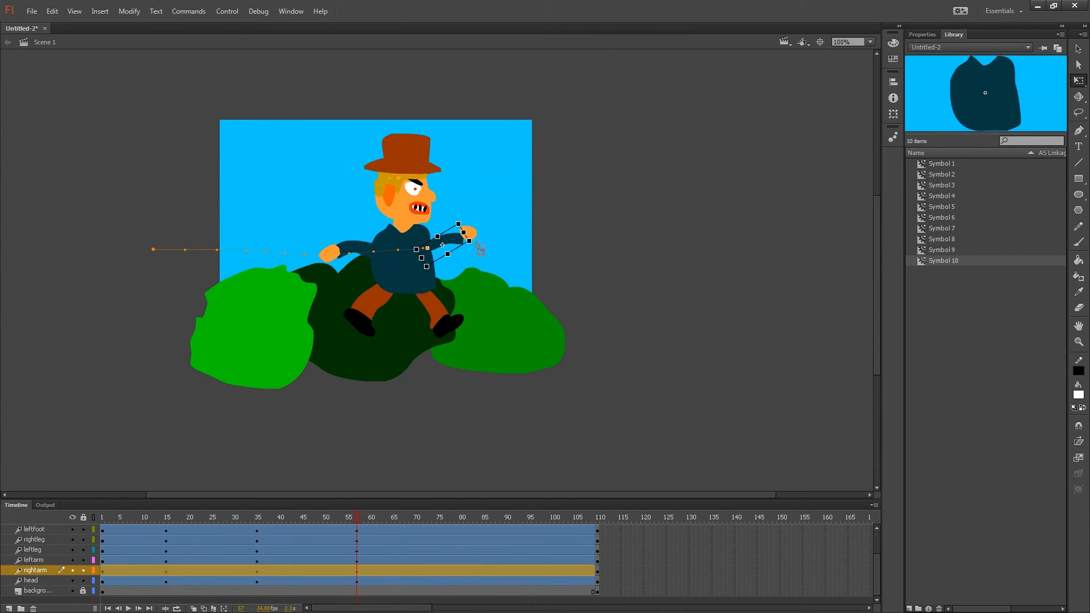
pyautogui.click(33, 560)
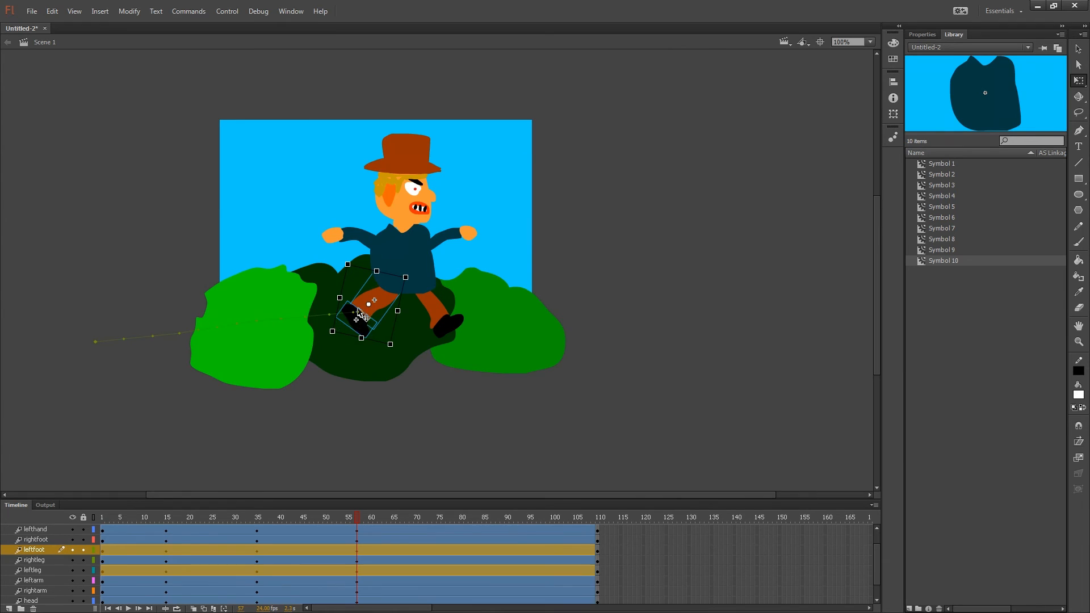
# Pose the left foot and rotate the right leg into a forward step, then move to frame 85.
pyautogui.click(33, 570)
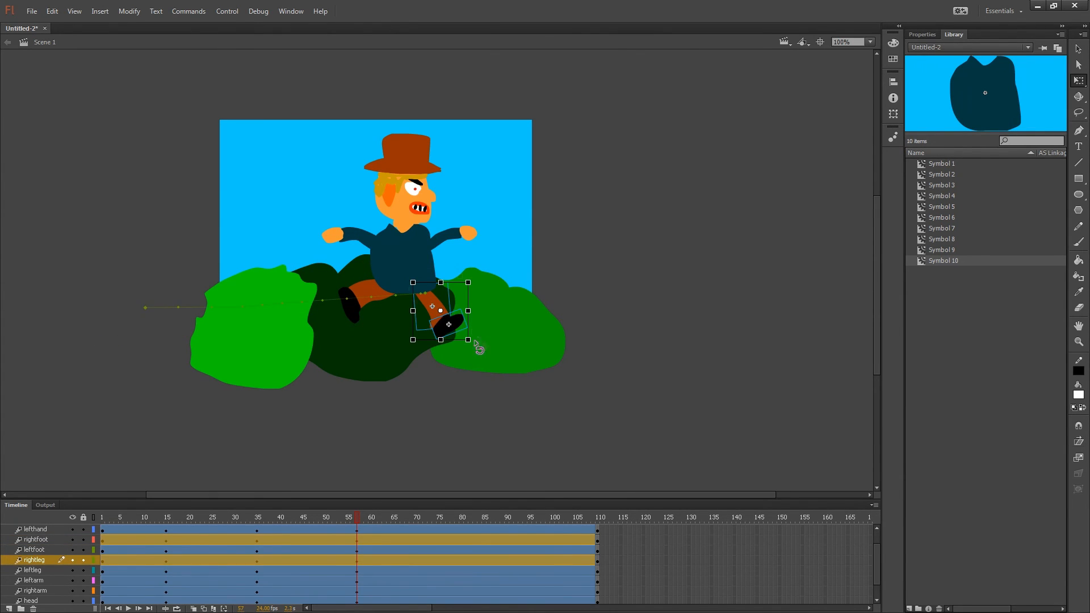
pyautogui.moveTo(449, 325); pyautogui.dragTo(463, 299)
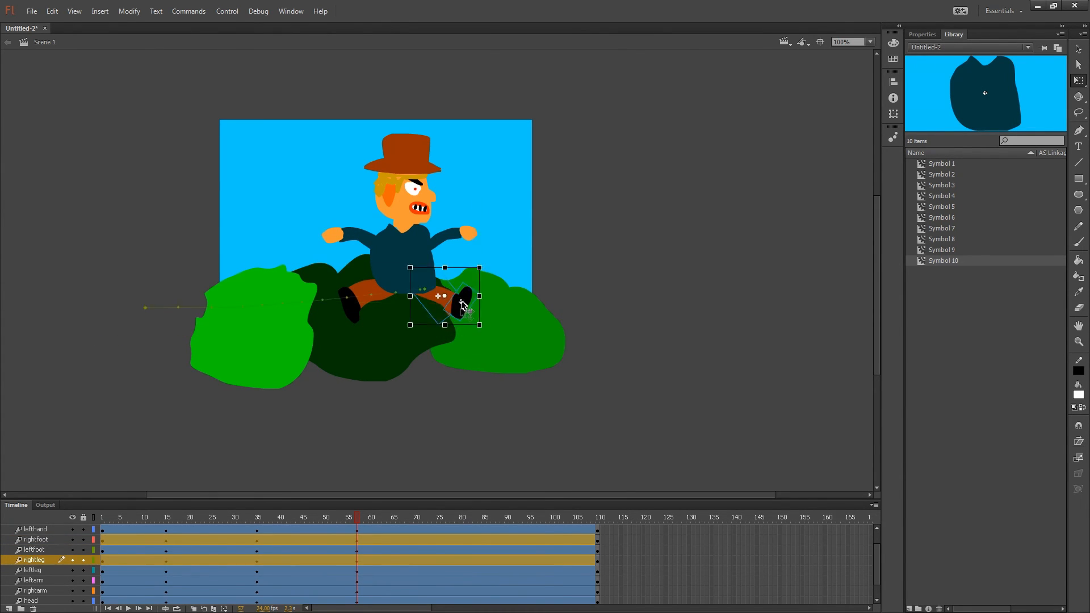
pyautogui.click(31, 600)
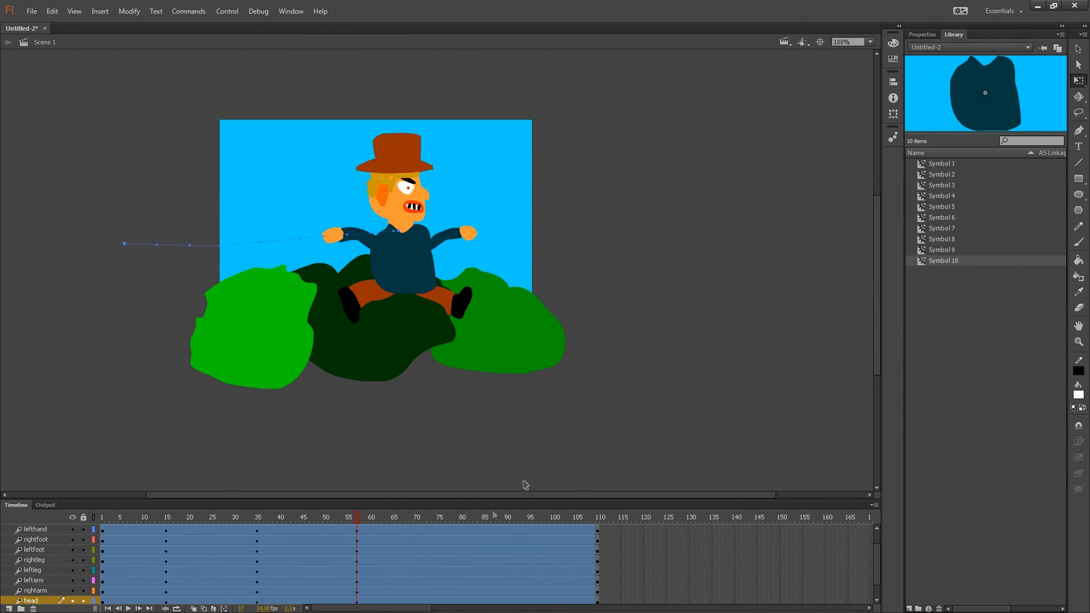
pyautogui.click(480, 518)
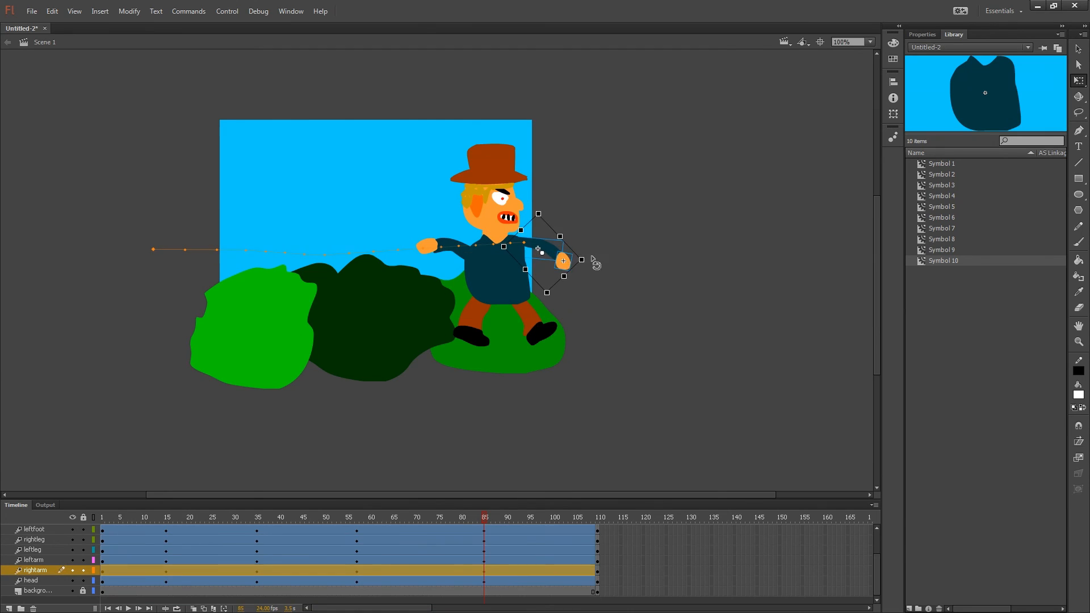
# Rotate the left arm into its frame-85 pose on the right bush and go to frame 110.
pyautogui.click(31, 560)
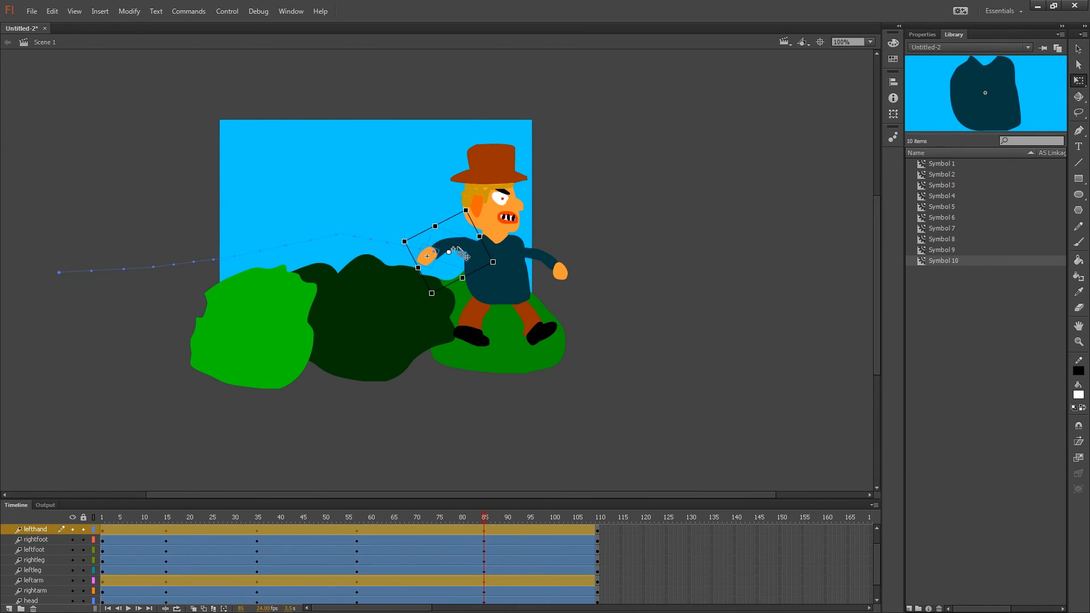
pyautogui.click(30, 600)
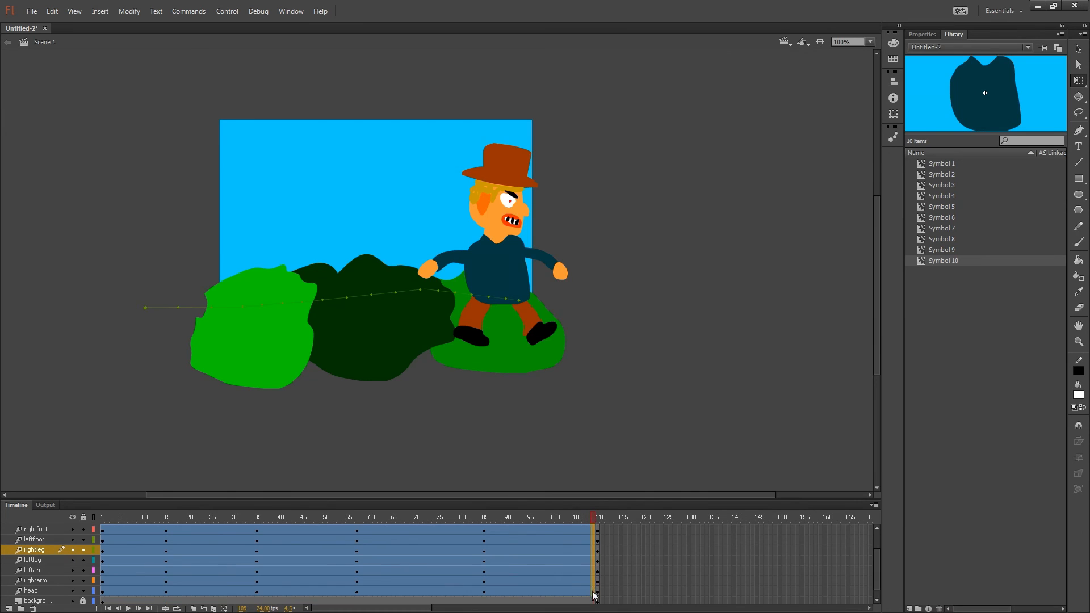
# At frame 110 place the whole character beyond the stage's right edge, past the bushes.
pyautogui.rightClick(594, 596)
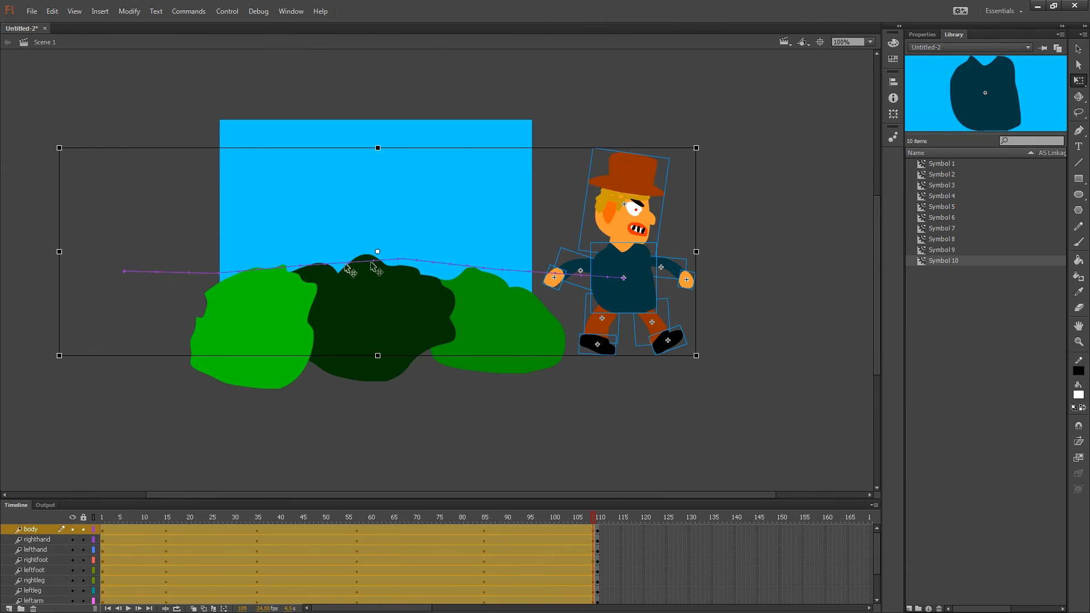
pyautogui.moveTo(629, 277)
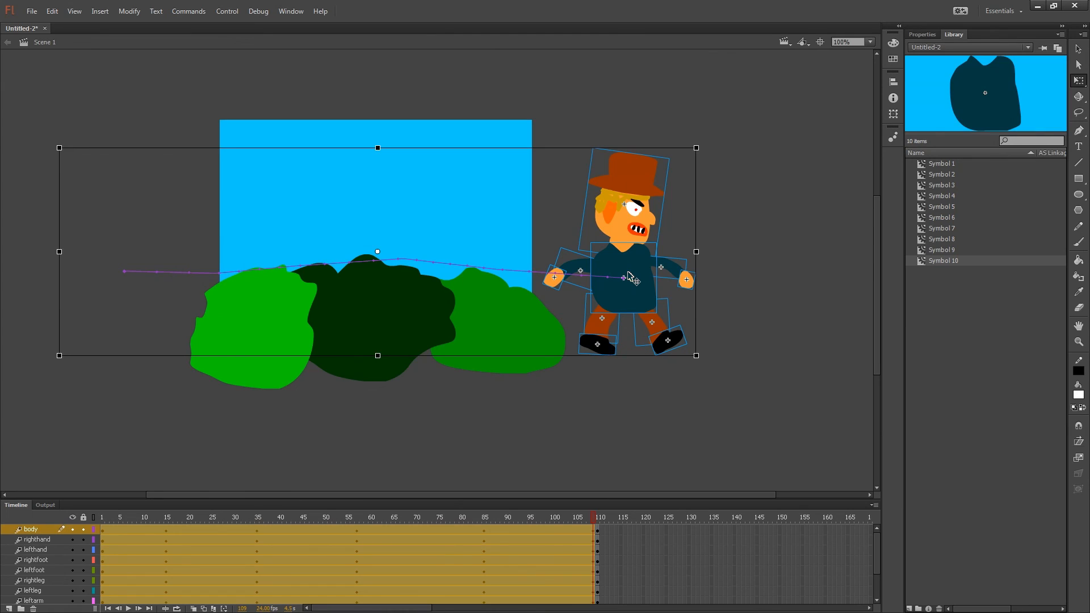
pyautogui.moveTo(75, 275)
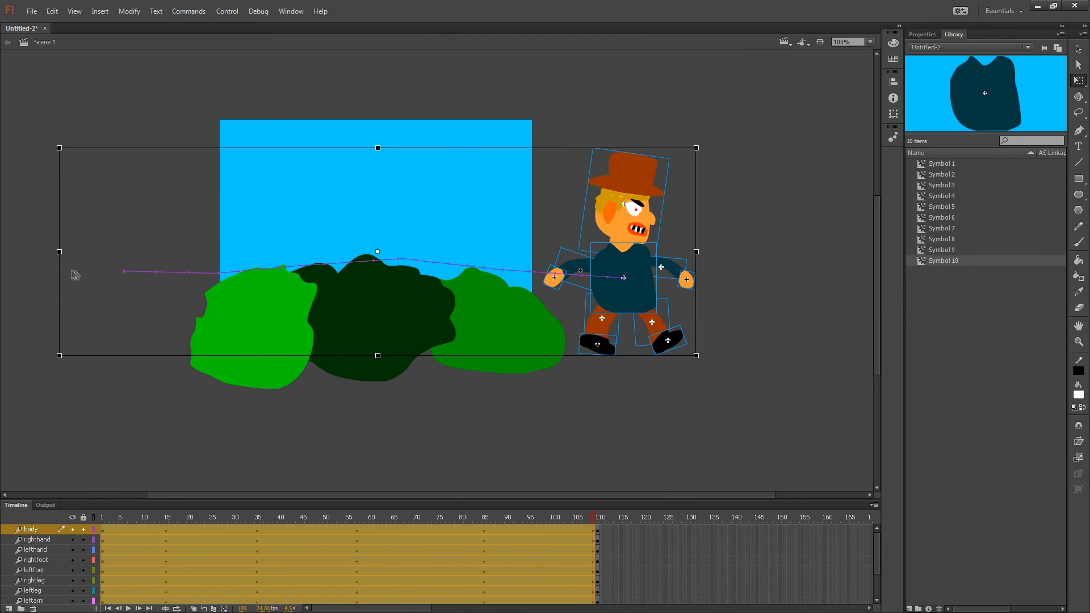